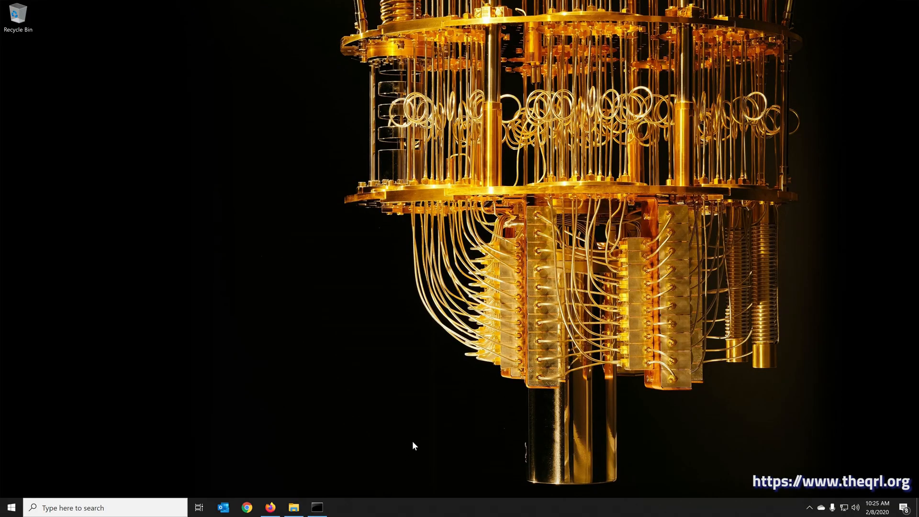
{"action": "mouse_move", "coordinate": [403, 435]}
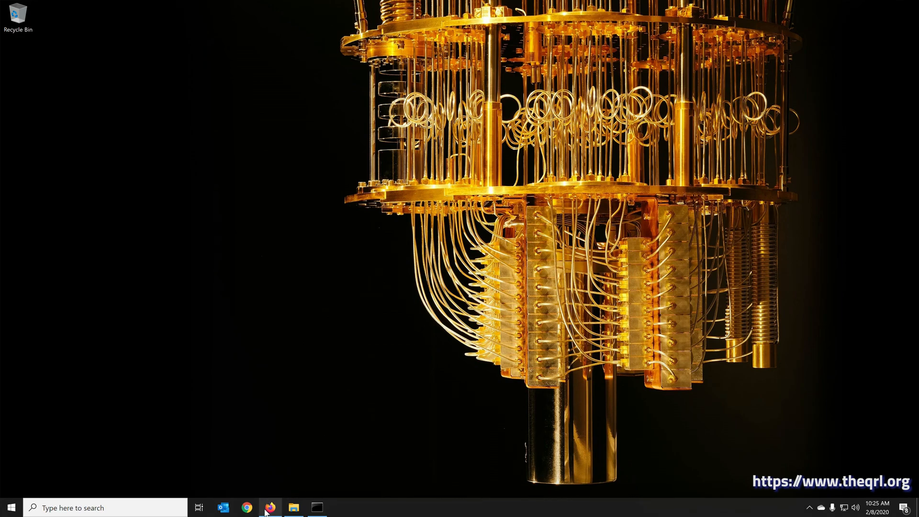
Bring Firefox up from the taskbar and switch to the Secure Password Generator page.
{"action": "left_click", "coordinate": [269, 507]}
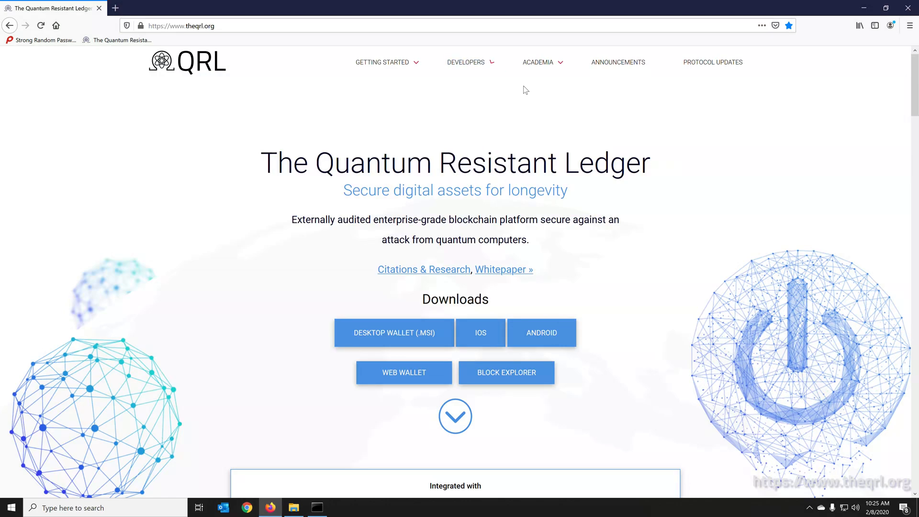
{"action": "left_click", "coordinate": [40, 41]}
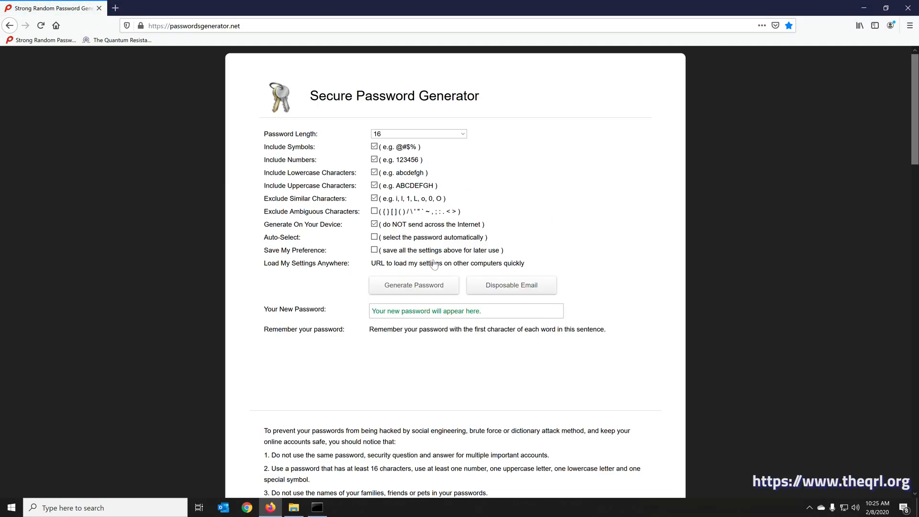
{"action": "mouse_move", "coordinate": [519, 184]}
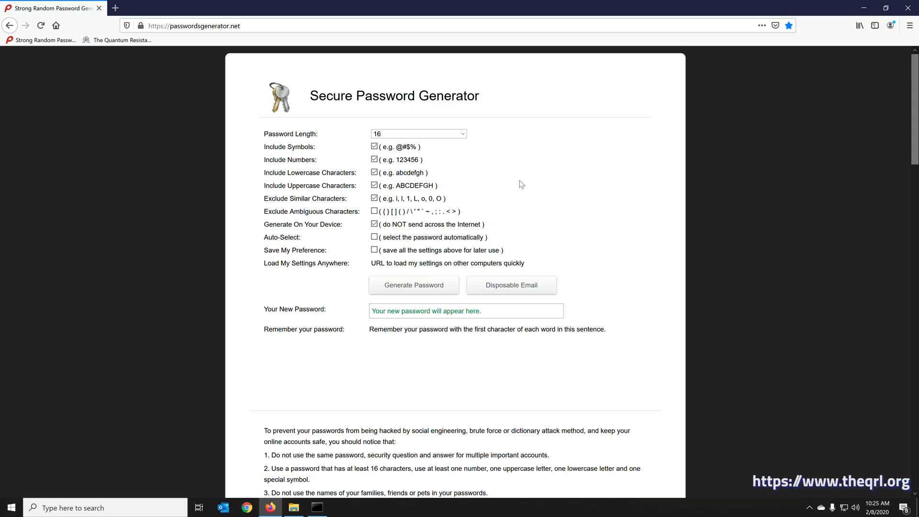
{"action": "mouse_move", "coordinate": [497, 192]}
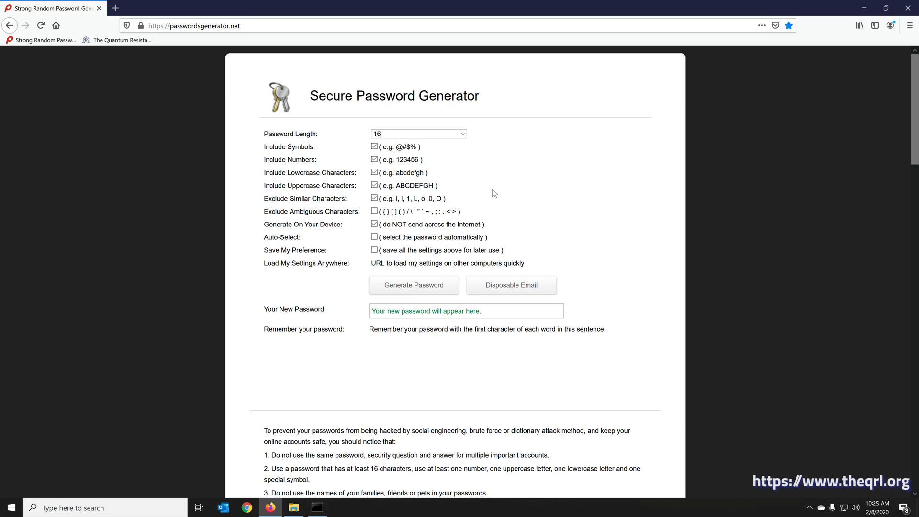
{"action": "mouse_move", "coordinate": [101, 52]}
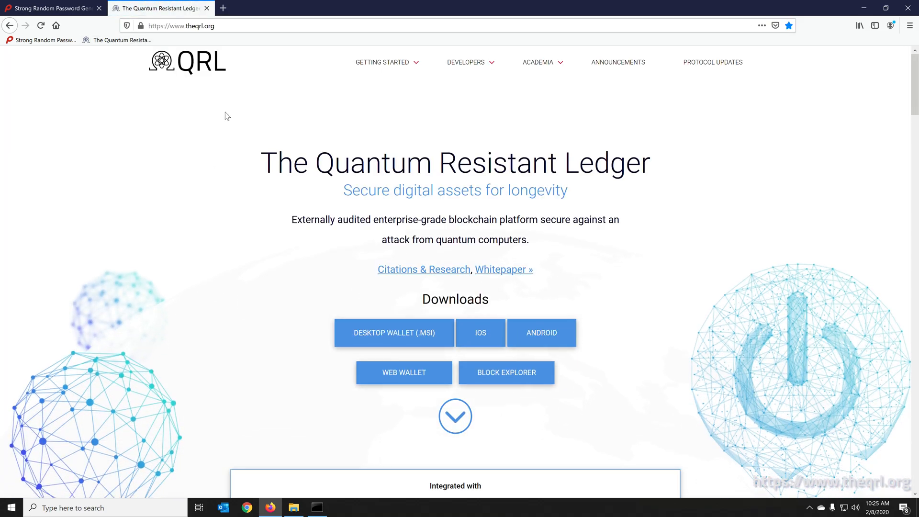
{"action": "mouse_move", "coordinate": [250, 380]}
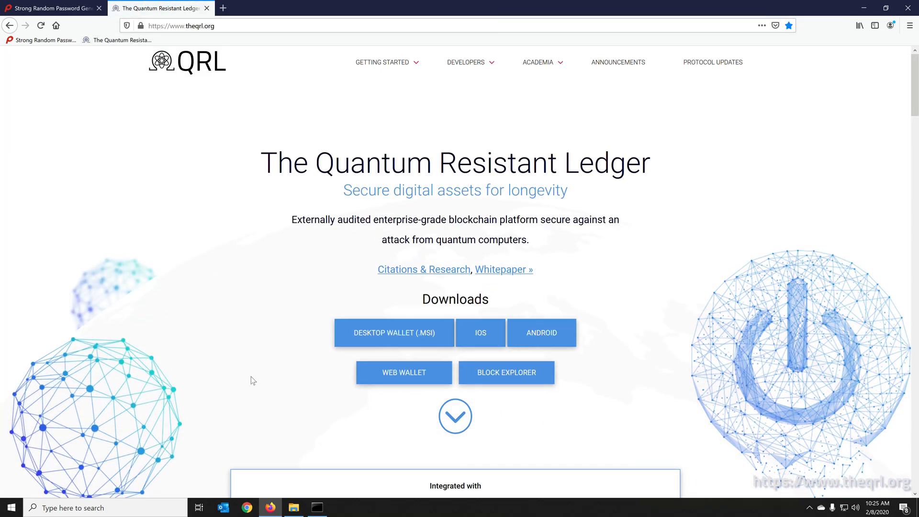
Download the Desktop Wallet (.MSI) from theqrl.org, save it, and locate the Downloads folder via search 'down'.
{"action": "left_click", "coordinate": [393, 332]}
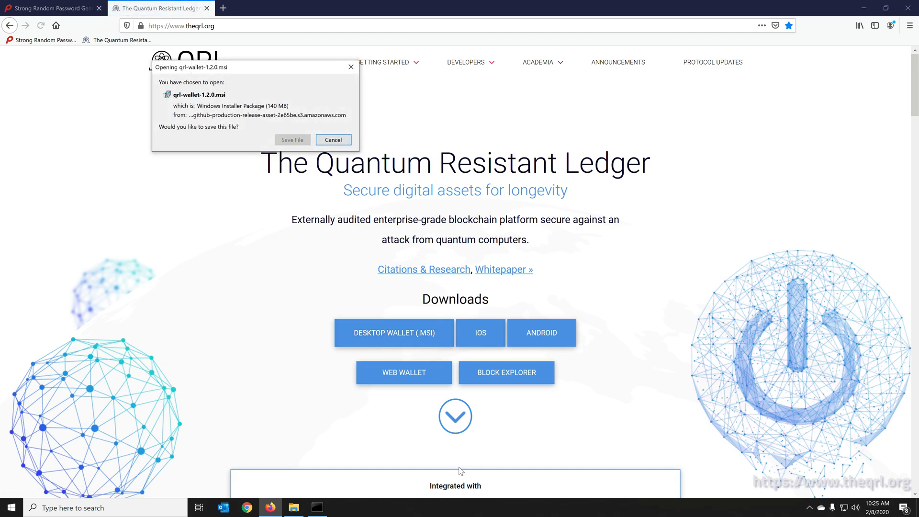
{"action": "left_click", "coordinate": [333, 140]}
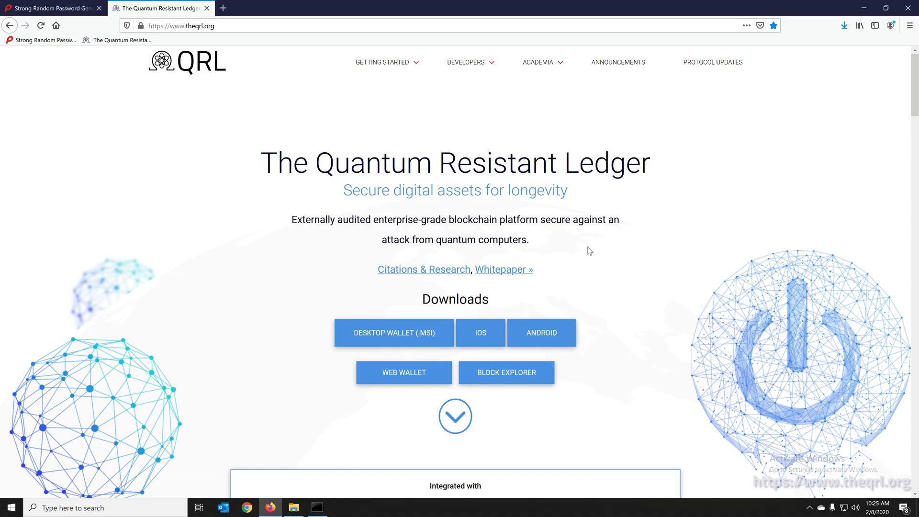
{"action": "type", "text": "down"}
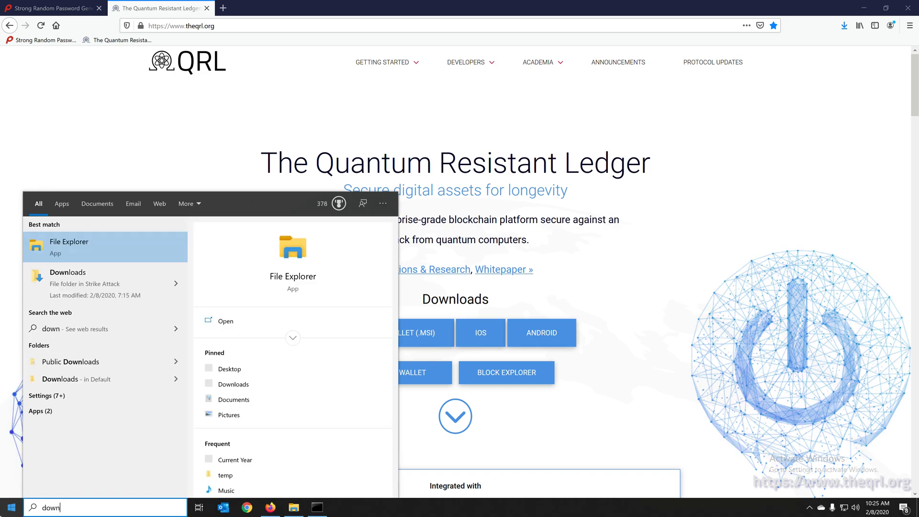
{"action": "left_click", "coordinate": [69, 241]}
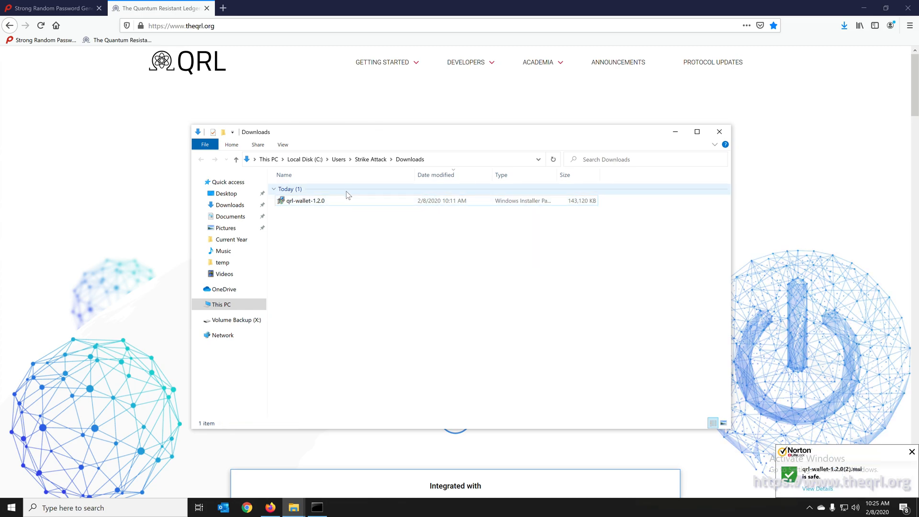
Run the qrl-wallet-1.2.0 installer through the wizard, allow UAC changes, and finish setup.
{"action": "left_click", "coordinate": [303, 200]}
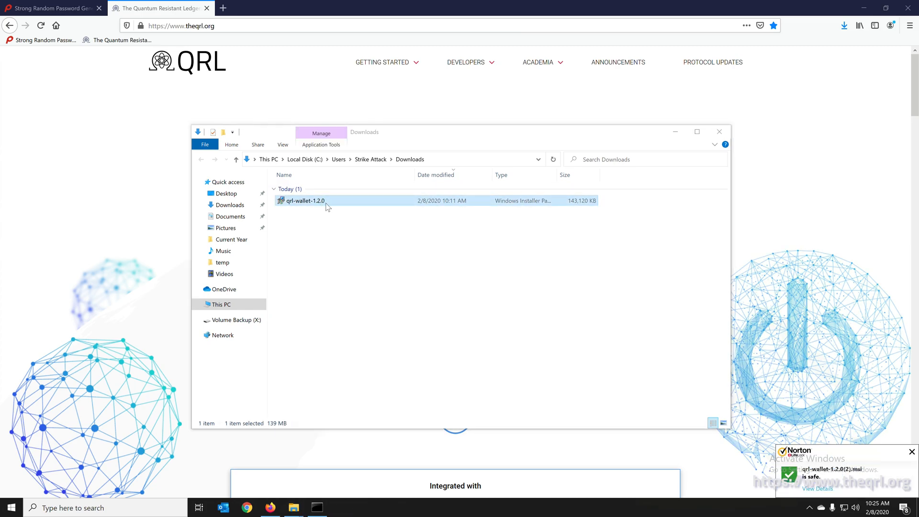
{"action": "double_click", "coordinate": [303, 201]}
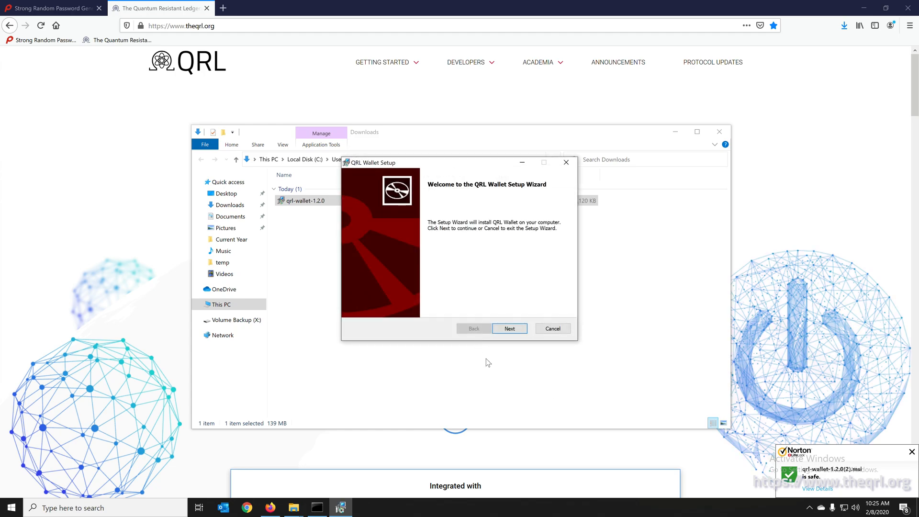
{"action": "left_click", "coordinate": [508, 328]}
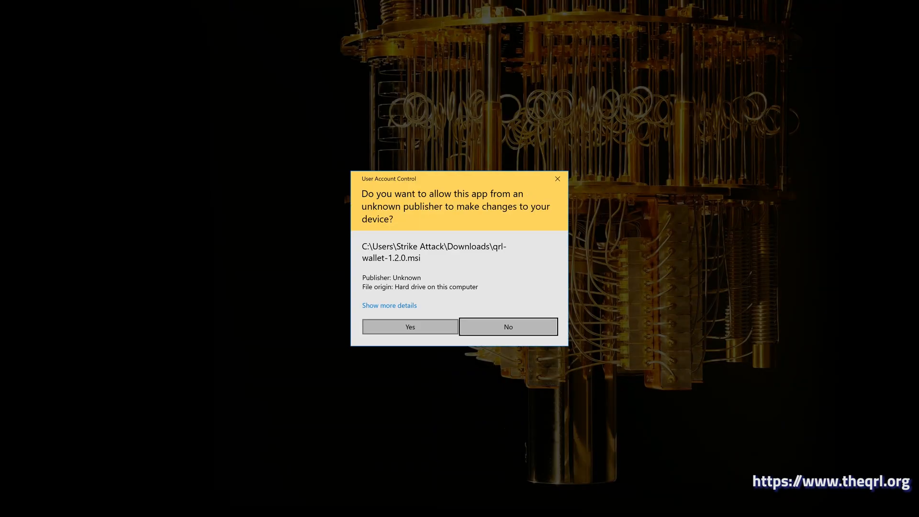
{"action": "left_click", "coordinate": [409, 326]}
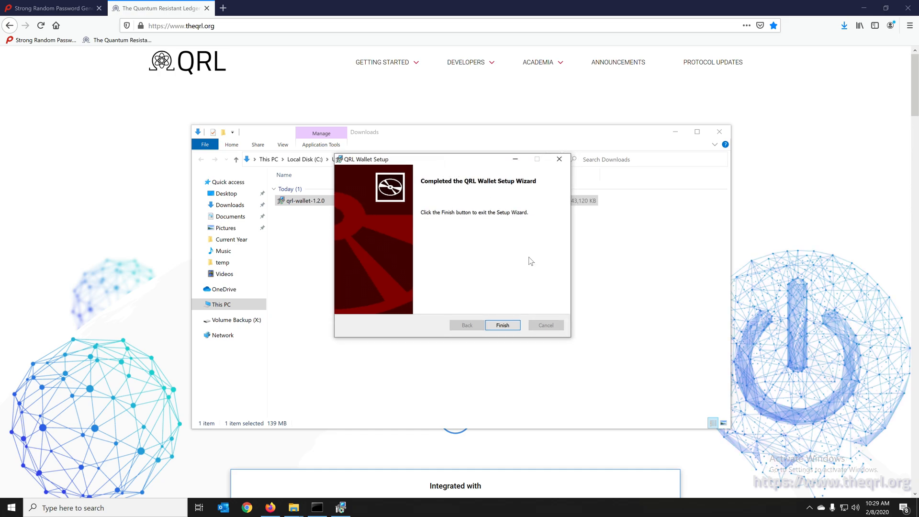
{"action": "mouse_move", "coordinate": [503, 325]}
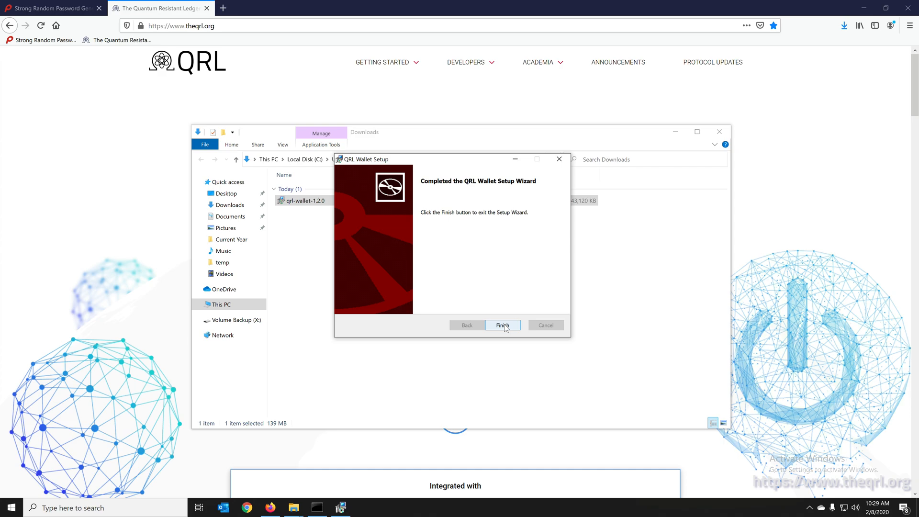
{"action": "left_click", "coordinate": [503, 325]}
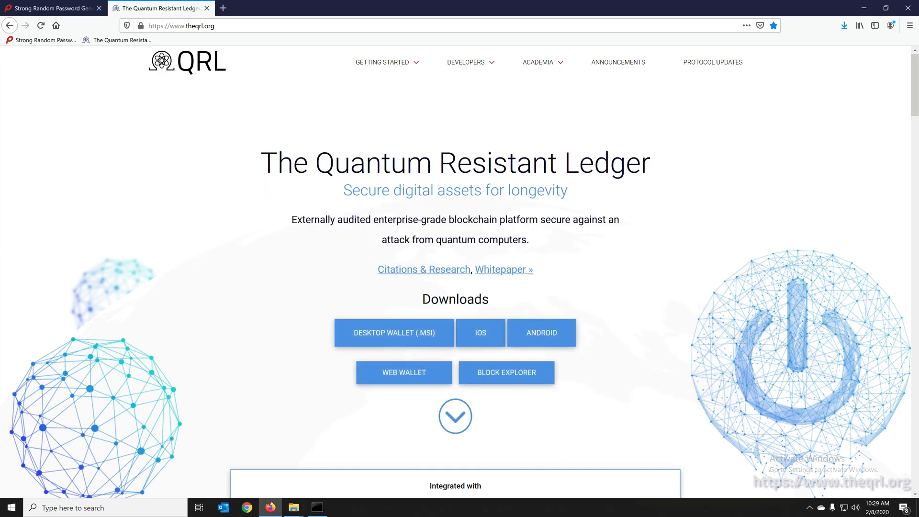
{"action": "mouse_move", "coordinate": [586, 267]}
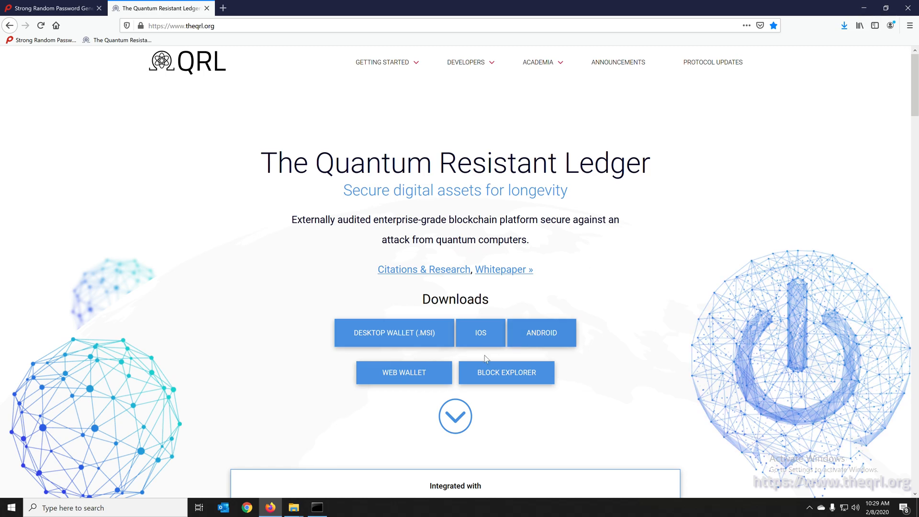
Launch the QRL web wallet at wallet.theqrl.org from theqrl.org's WEB WALLET button.
{"action": "left_click", "coordinate": [402, 372]}
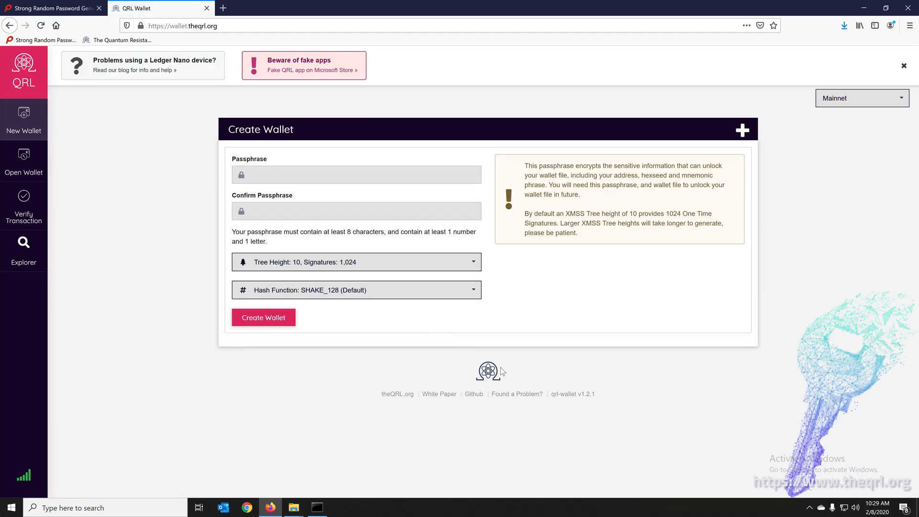
{"action": "mouse_move", "coordinate": [340, 376]}
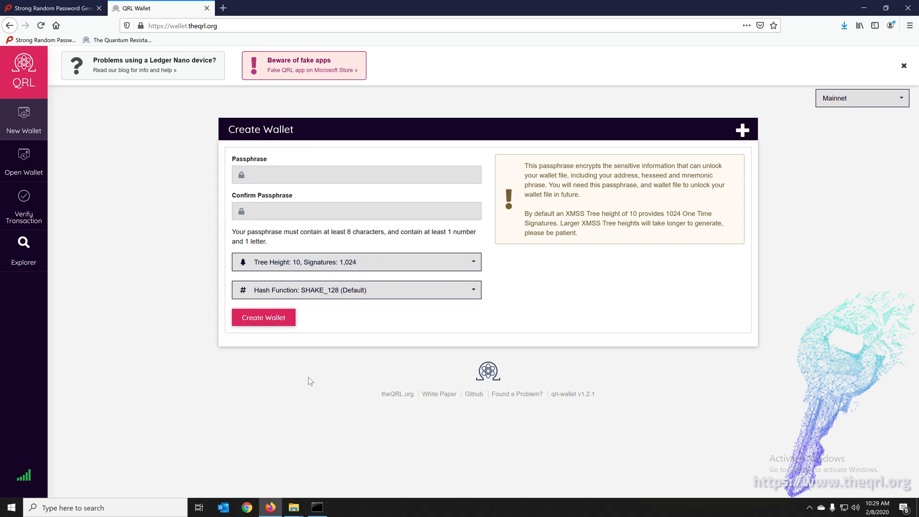
{"action": "mouse_move", "coordinate": [321, 108]}
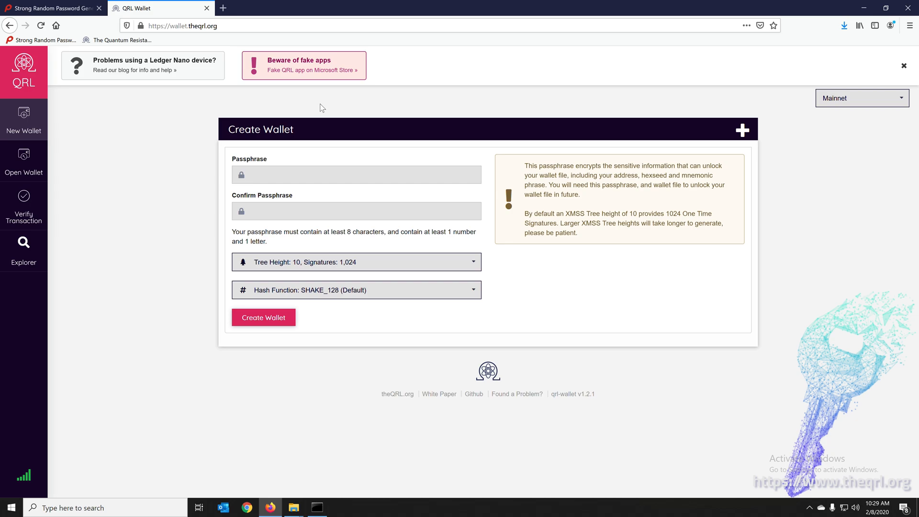
{"action": "mouse_move", "coordinate": [327, 109]}
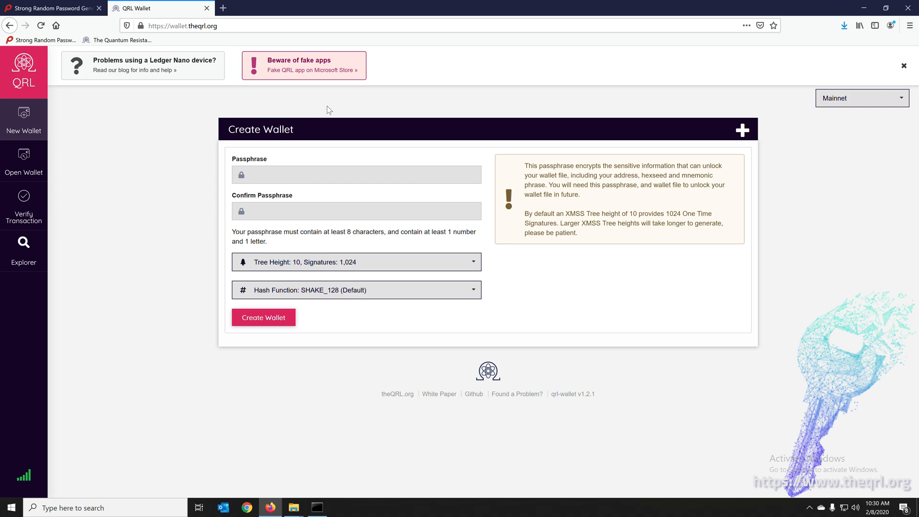
{"action": "mouse_move", "coordinate": [318, 101]}
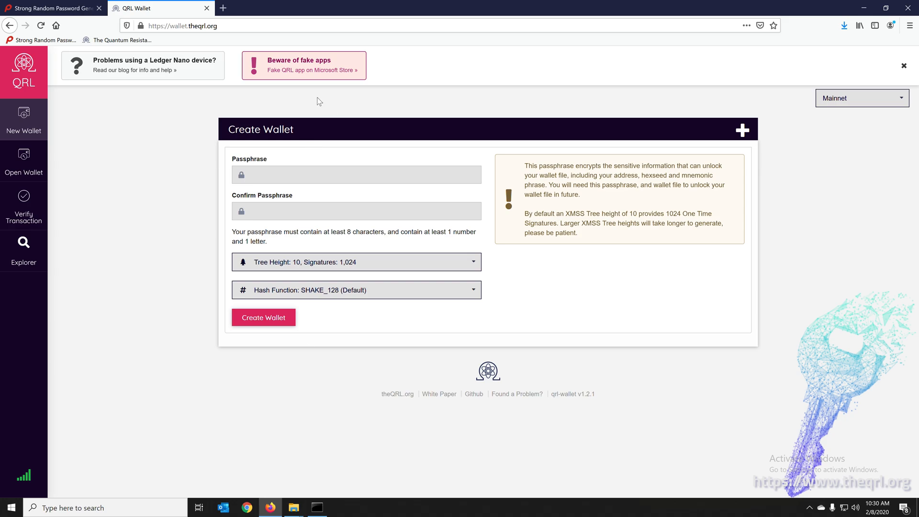
{"action": "mouse_move", "coordinate": [298, 90]}
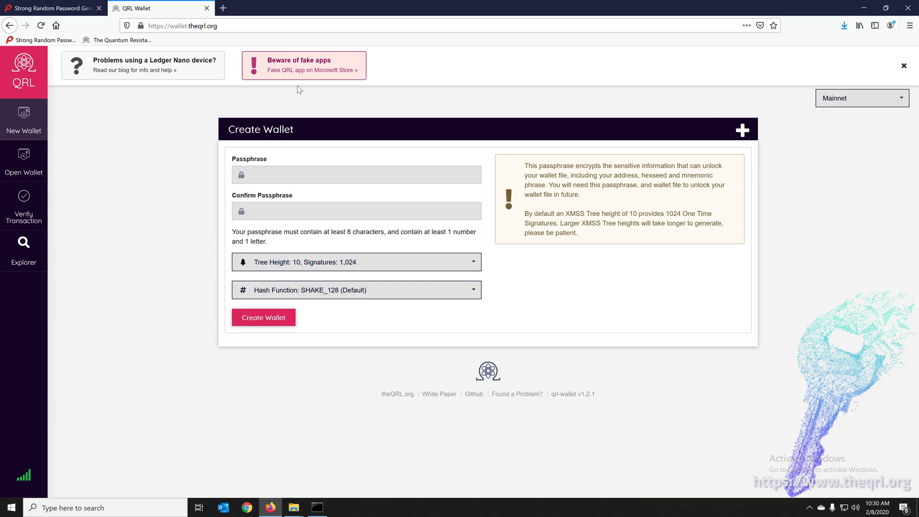
{"action": "mouse_move", "coordinate": [662, 125]}
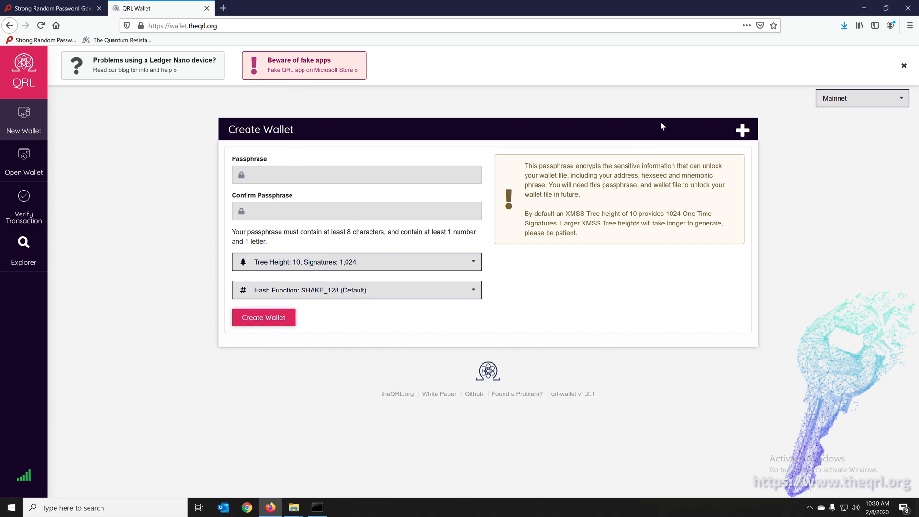
{"action": "mouse_move", "coordinate": [866, 6]}
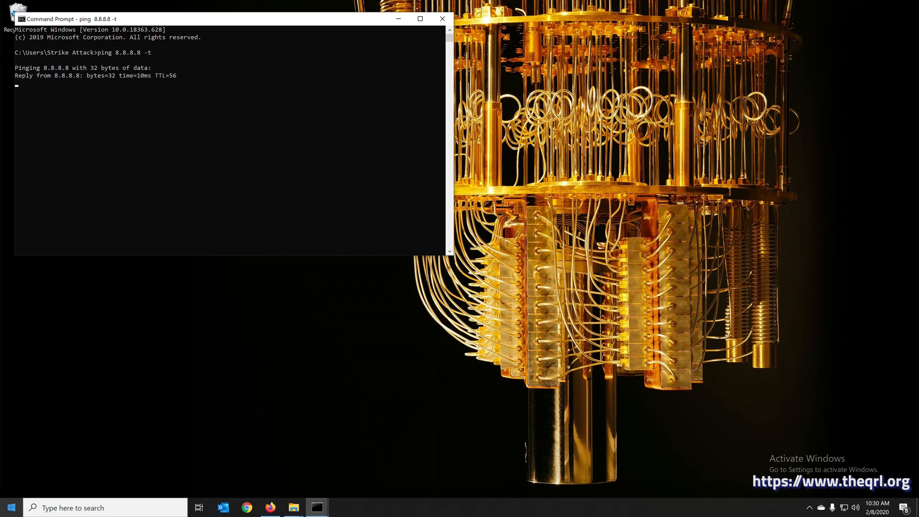
Move the failing ping window aside and check adapter status with ipconfig in another Command Prompt.
{"action": "left_click_drag", "start_coordinate": [234, 19], "coordinate": [838, 26]}
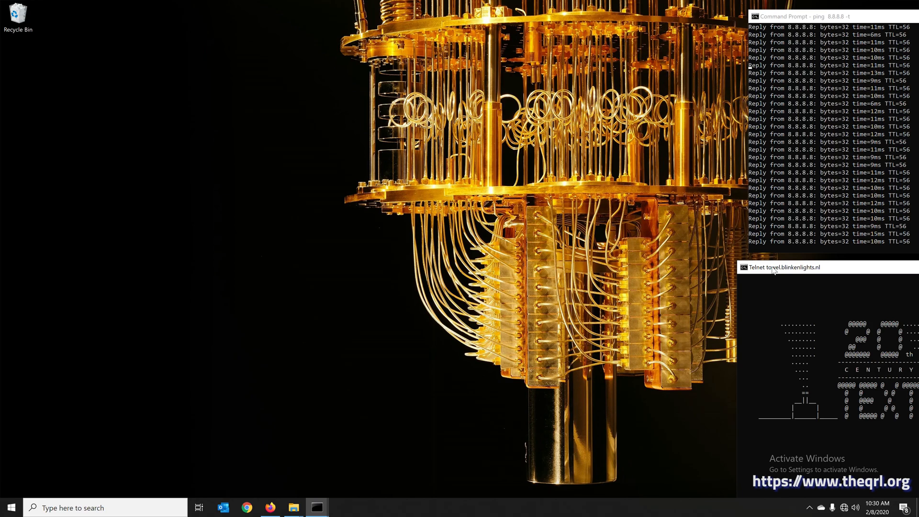
{"action": "left_click", "coordinate": [10, 507]}
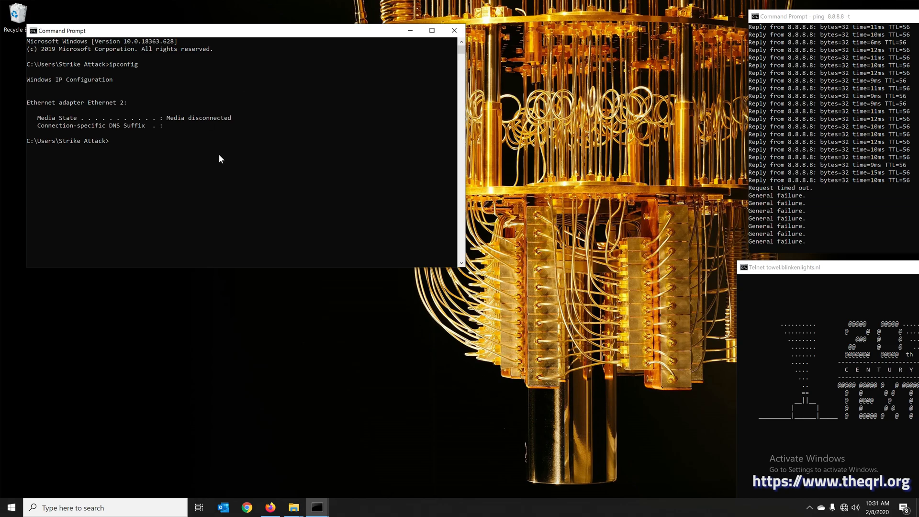
{"action": "left_click", "coordinate": [452, 31]}
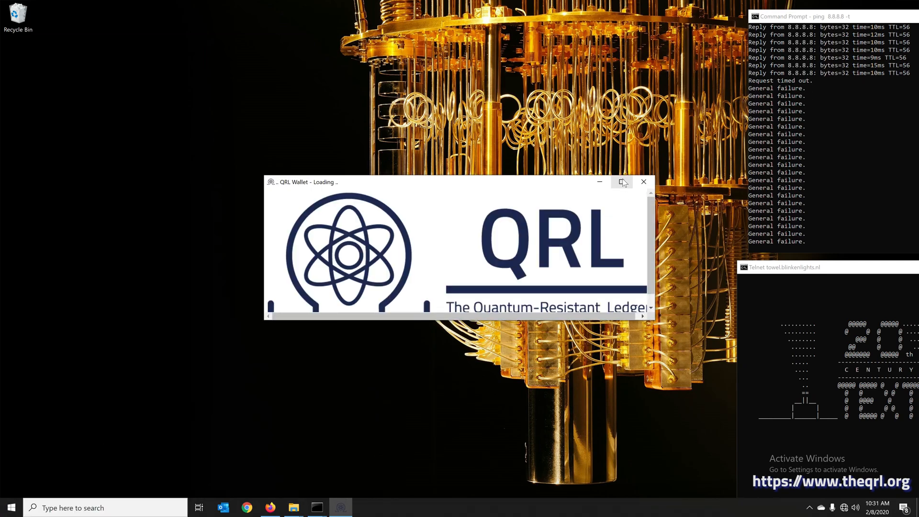
{"action": "mouse_move", "coordinate": [622, 182]}
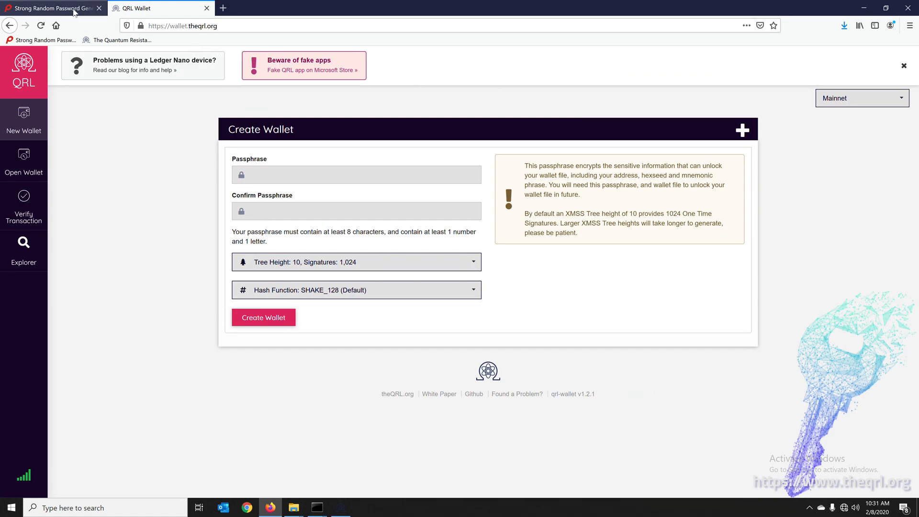
Generate a new 16-character password, copy it, and return to the wallet creation form.
{"action": "left_click", "coordinate": [50, 9]}
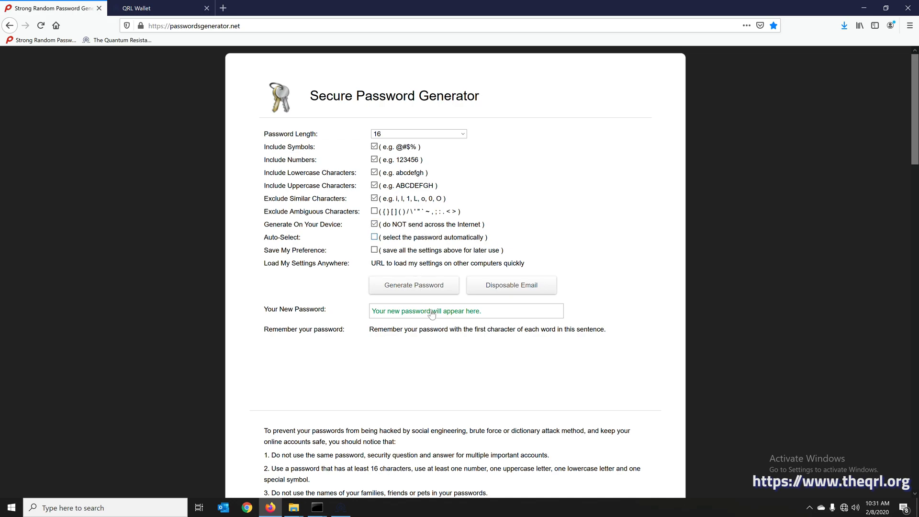
{"action": "left_click", "coordinate": [413, 285]}
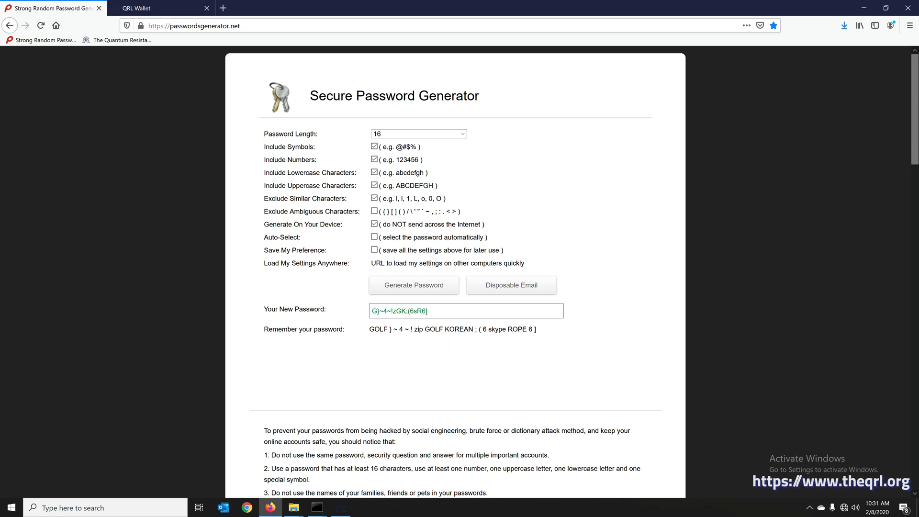
{"action": "double_click", "coordinate": [399, 310]}
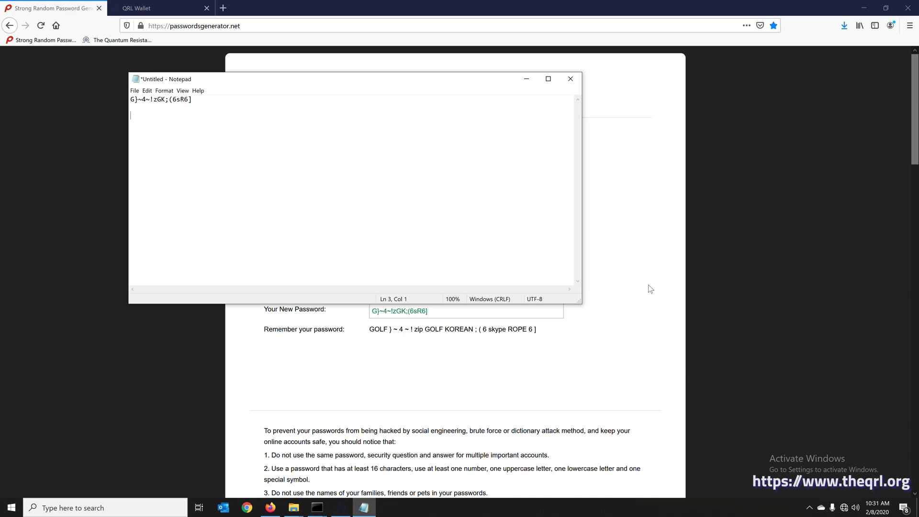
{"action": "left_click", "coordinate": [157, 7]}
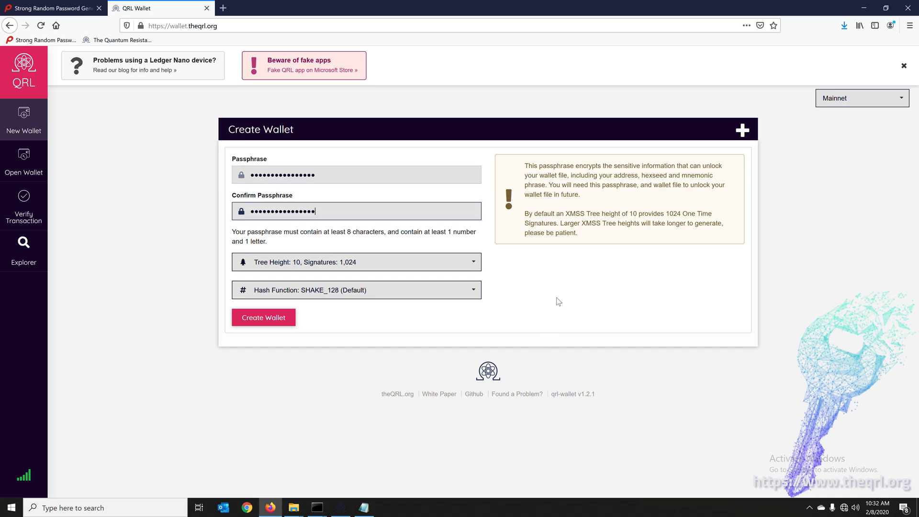
{"action": "mouse_move", "coordinate": [592, 246]}
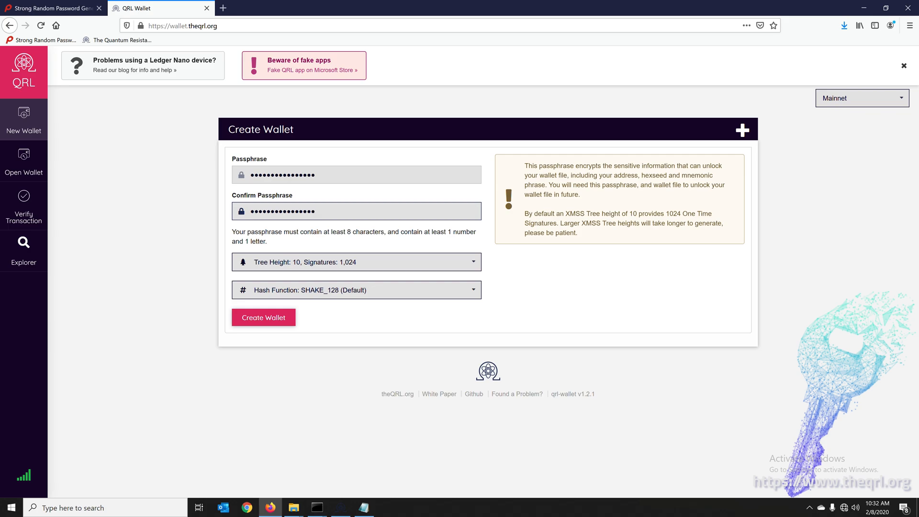
{"action": "mouse_move", "coordinate": [409, 344]}
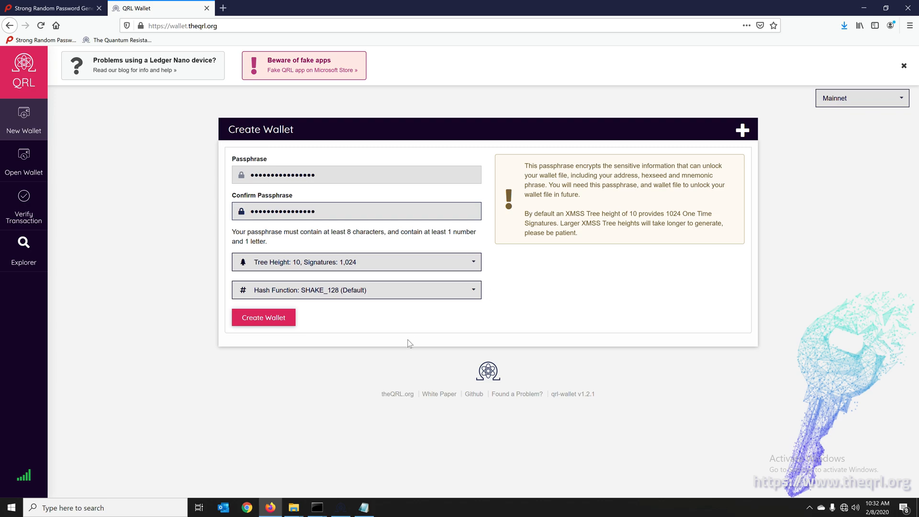
Create the wallet with tree height 12 (4,096 signatures) and the default SHAKE_128 hash.
{"action": "left_click", "coordinate": [356, 261]}
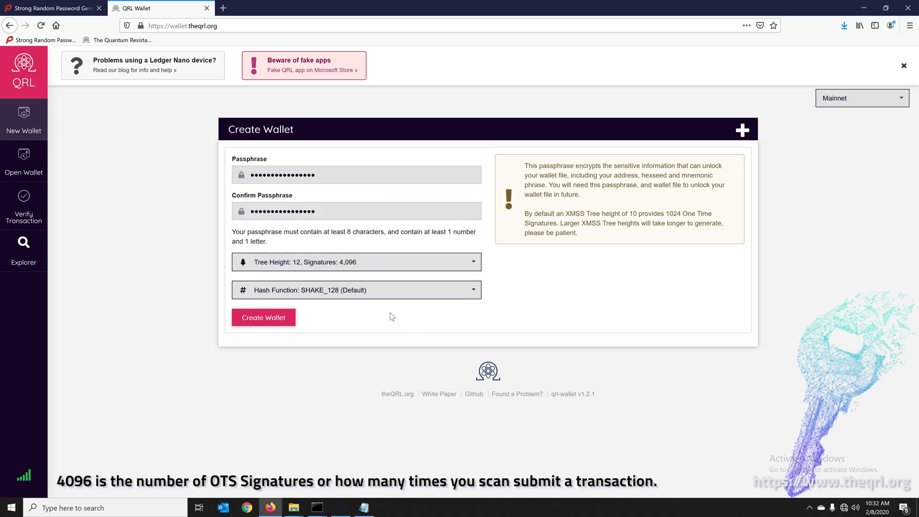
{"action": "mouse_move", "coordinate": [471, 288]}
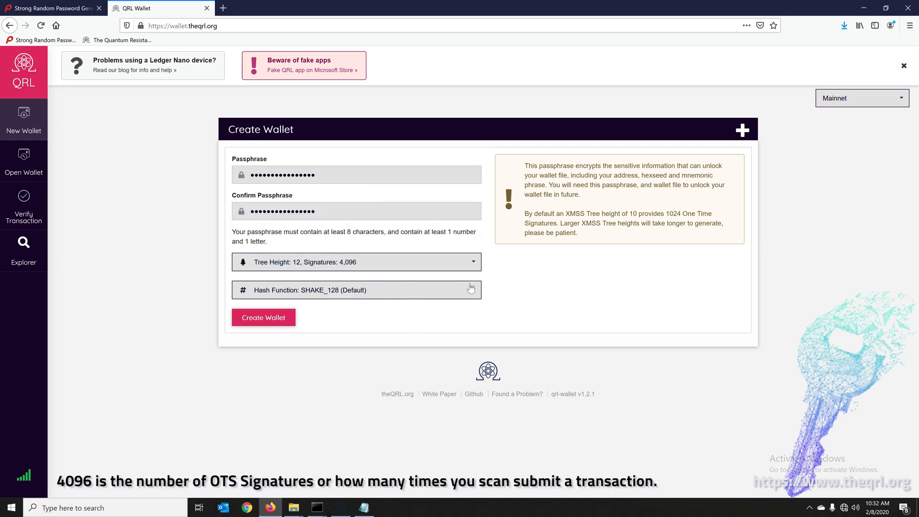
{"action": "left_click", "coordinate": [356, 289]}
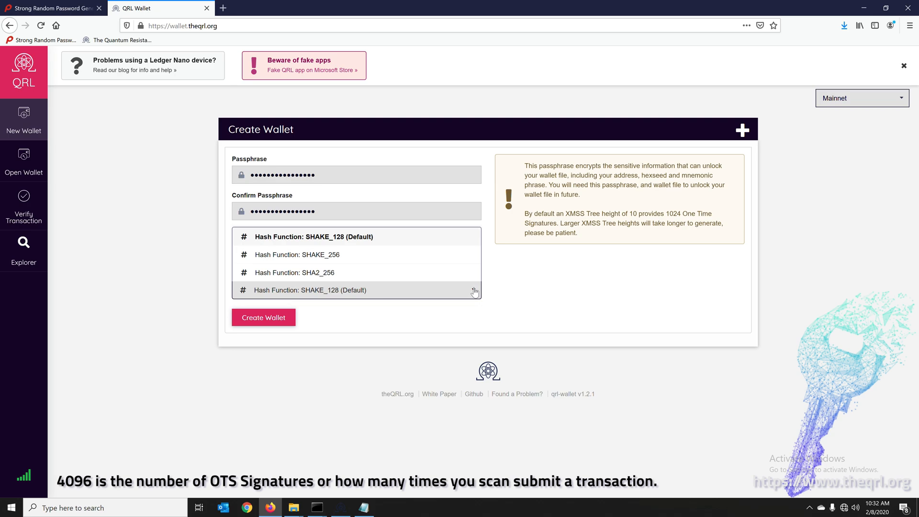
{"action": "left_click", "coordinate": [356, 289]}
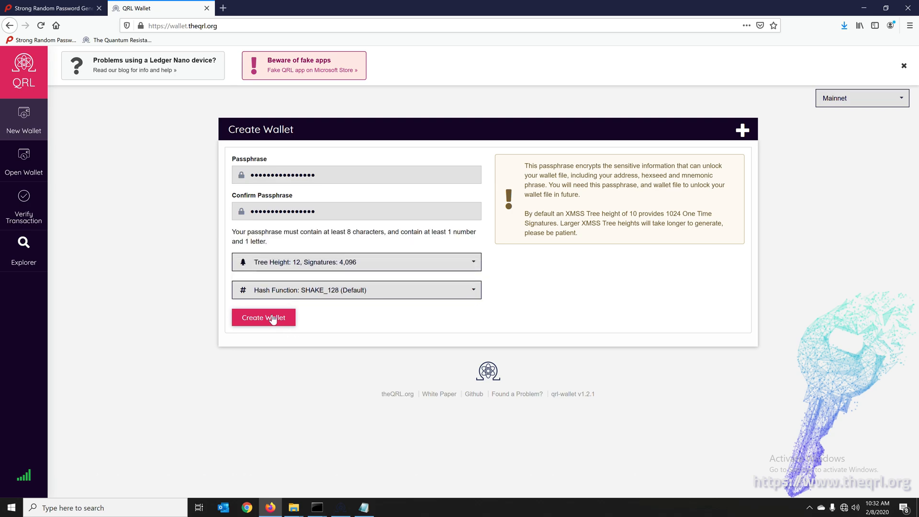
{"action": "left_click", "coordinate": [263, 316]}
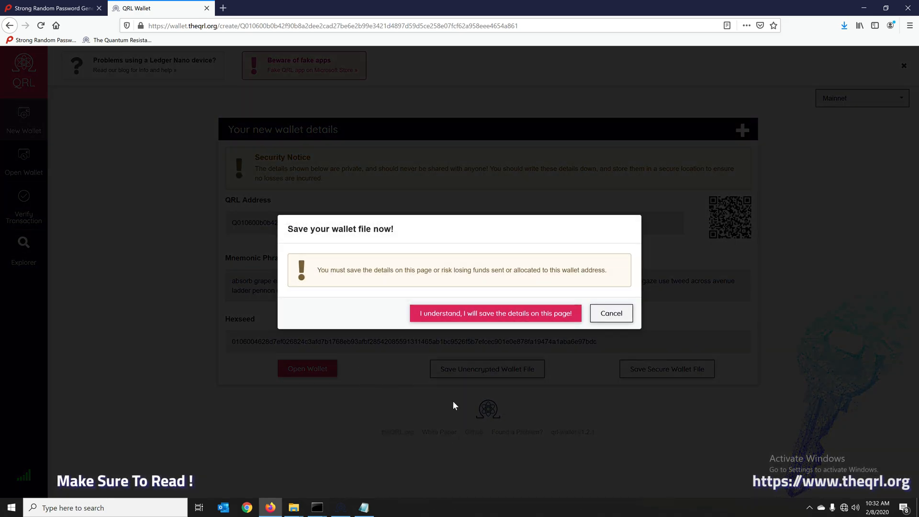
{"action": "mouse_move", "coordinate": [478, 319]}
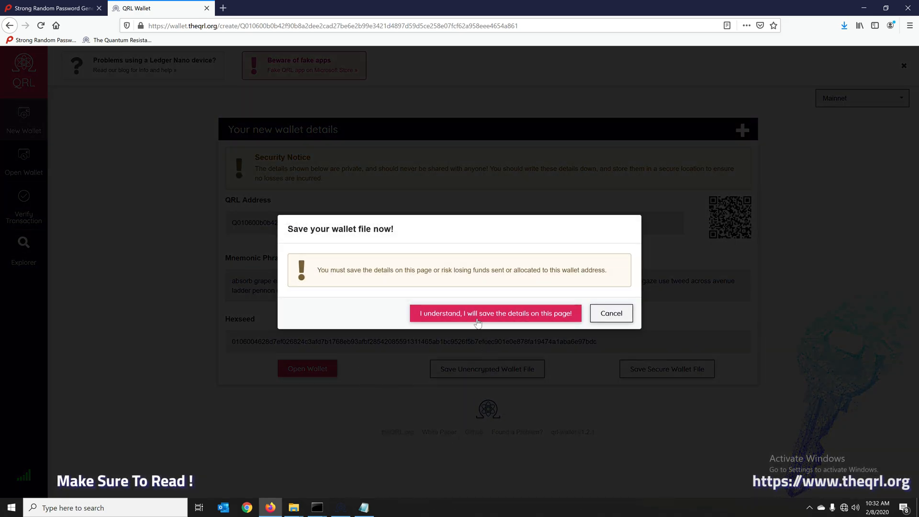
Acknowledge the save-details warning and paste the new Q010600… wallet address into Notepad on its own line.
{"action": "left_click", "coordinate": [495, 313]}
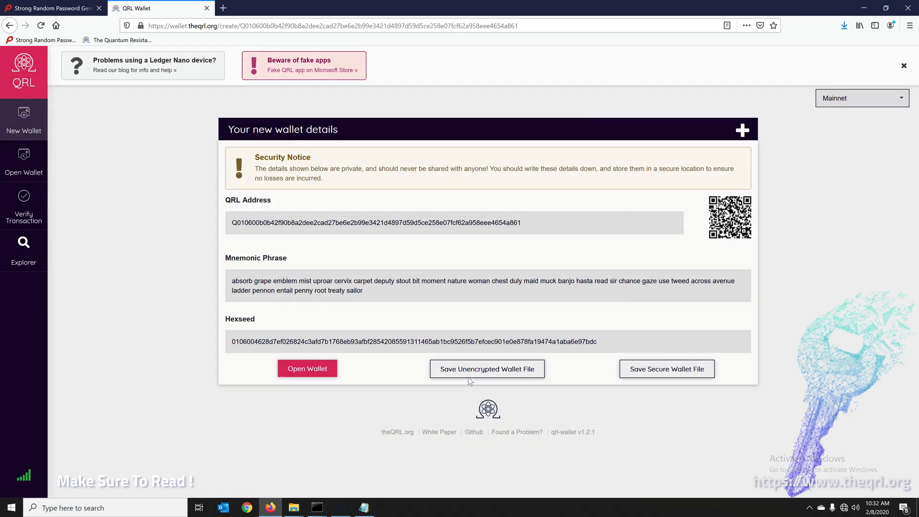
{"action": "mouse_move", "coordinate": [457, 383]}
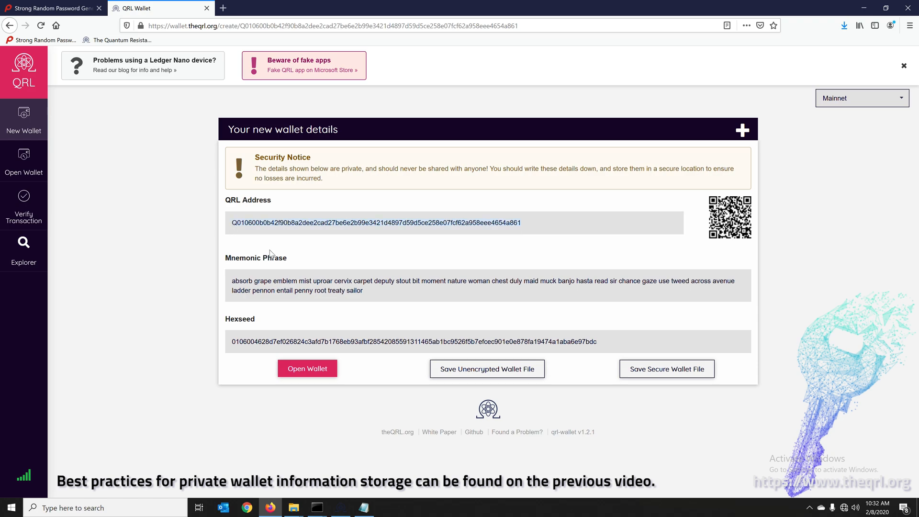
{"action": "mouse_move", "coordinate": [380, 499]}
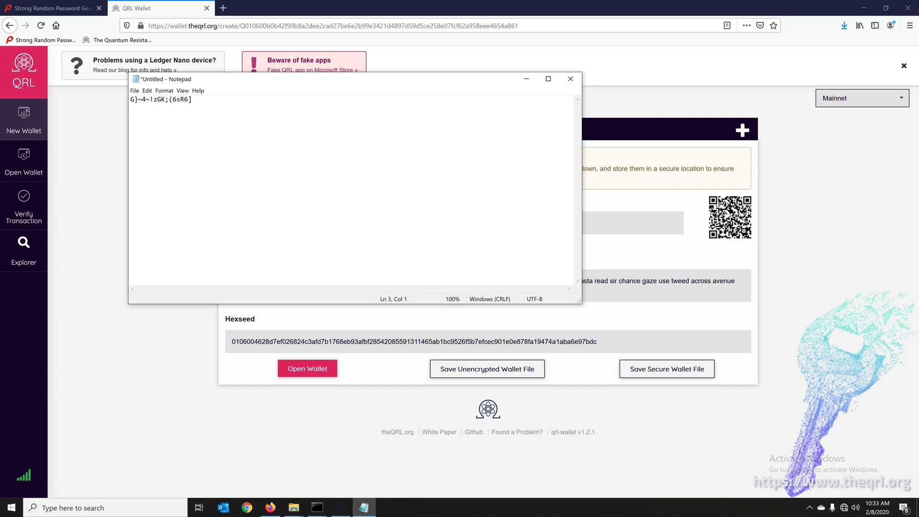
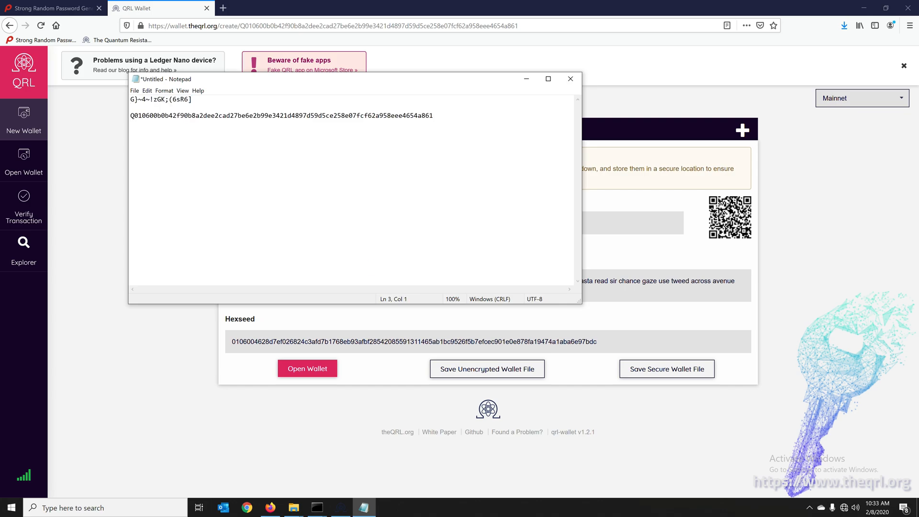
{"action": "key", "text": "Enter"}
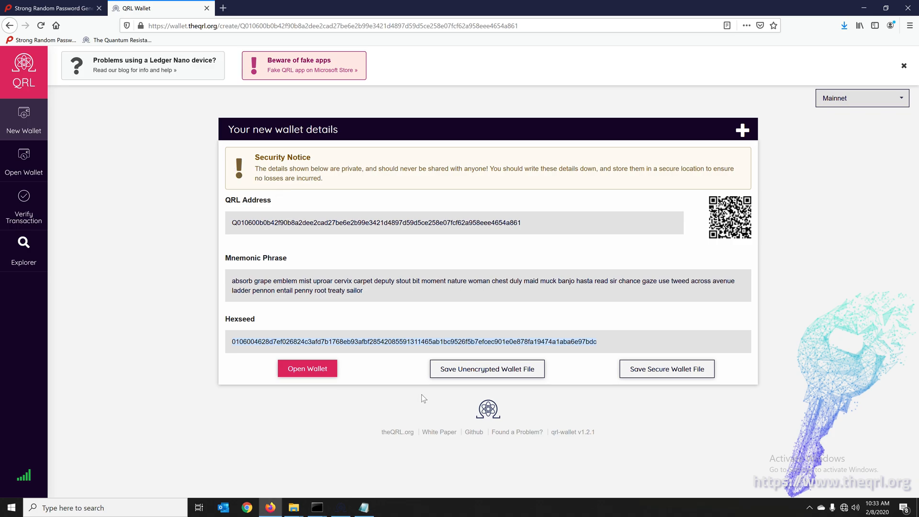
{"action": "mouse_move", "coordinate": [648, 372]}
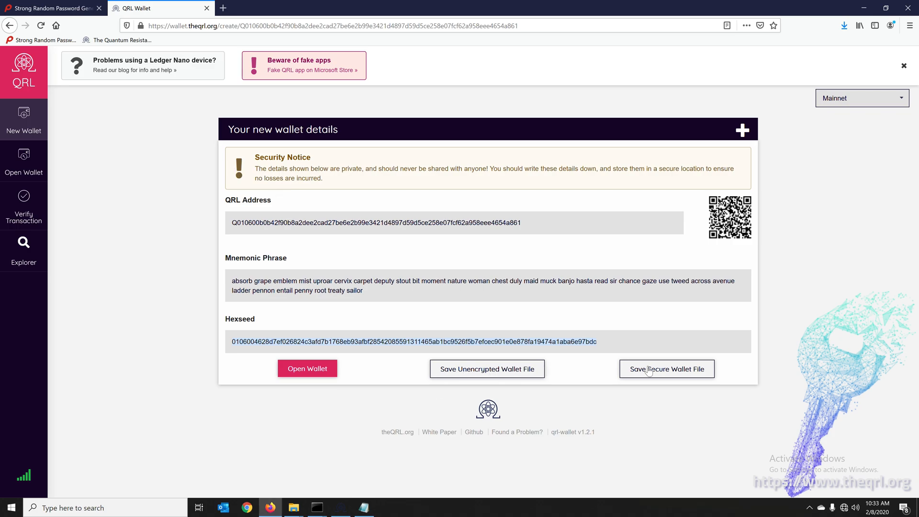
Save the secure wallet file as wallet.json to disk.
{"action": "left_click", "coordinate": [666, 369]}
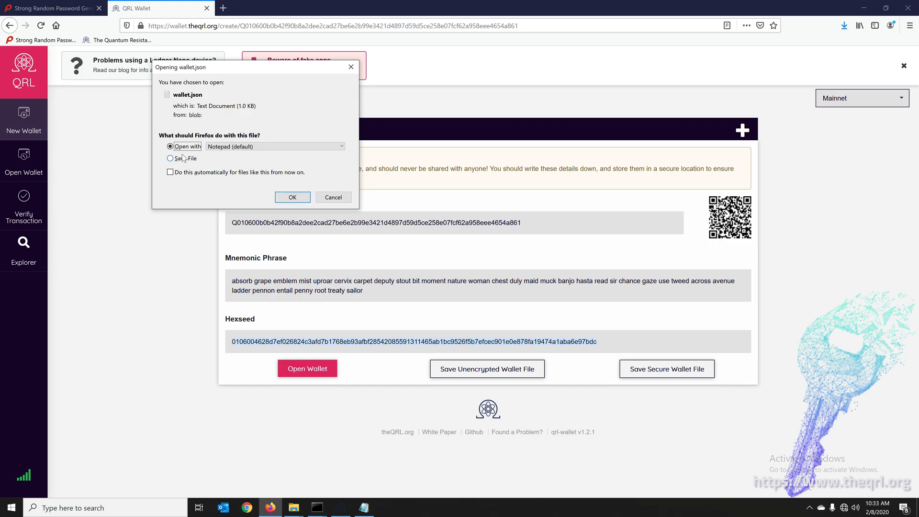
{"action": "left_click", "coordinate": [170, 158]}
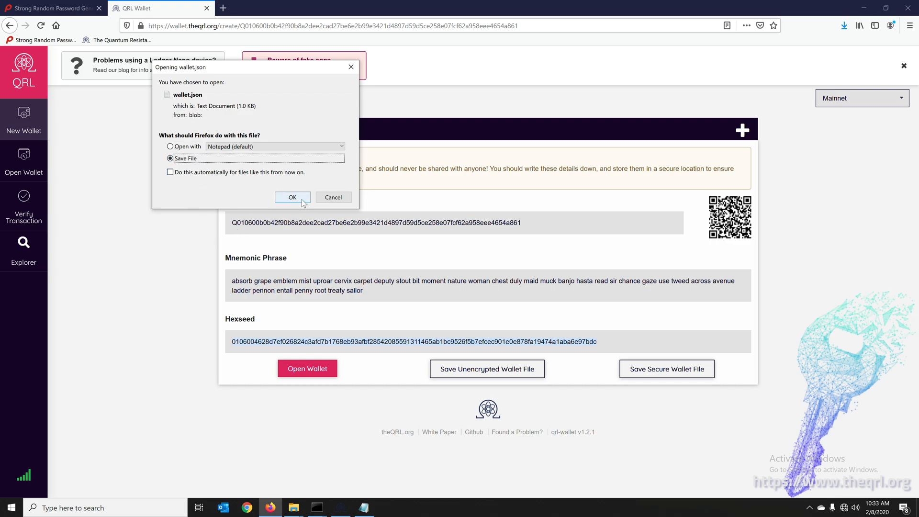
{"action": "left_click", "coordinate": [292, 197]}
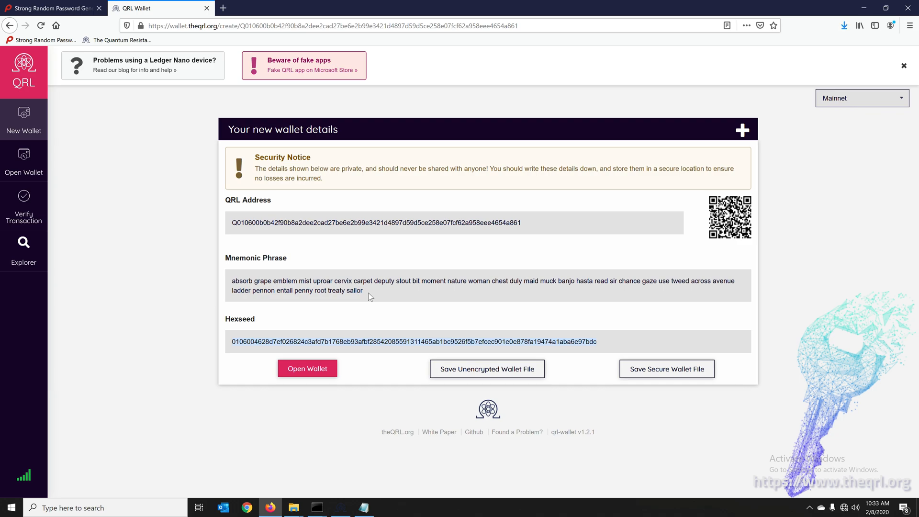
Copy the mnemonic phrase and hexseed into the Notepad notes, then return to the wallet details.
{"action": "left_click", "coordinate": [10, 508]}
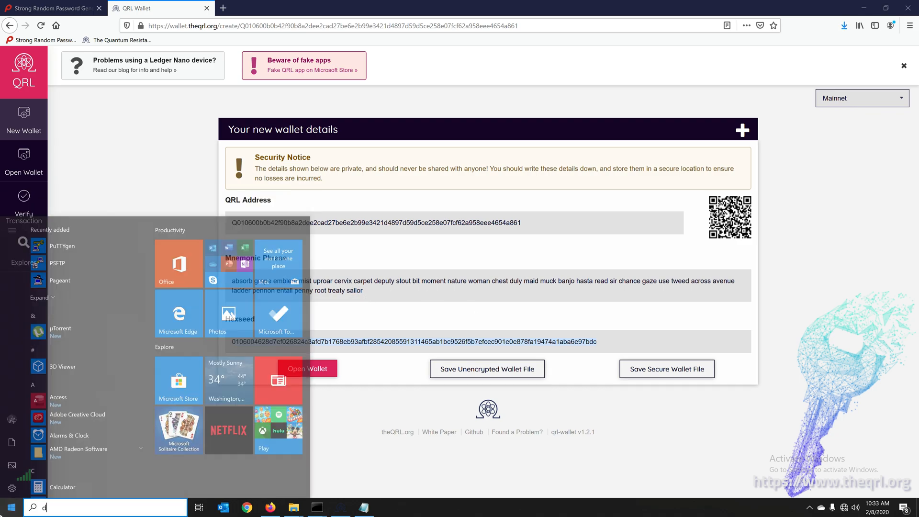
{"action": "left_click", "coordinate": [293, 507]}
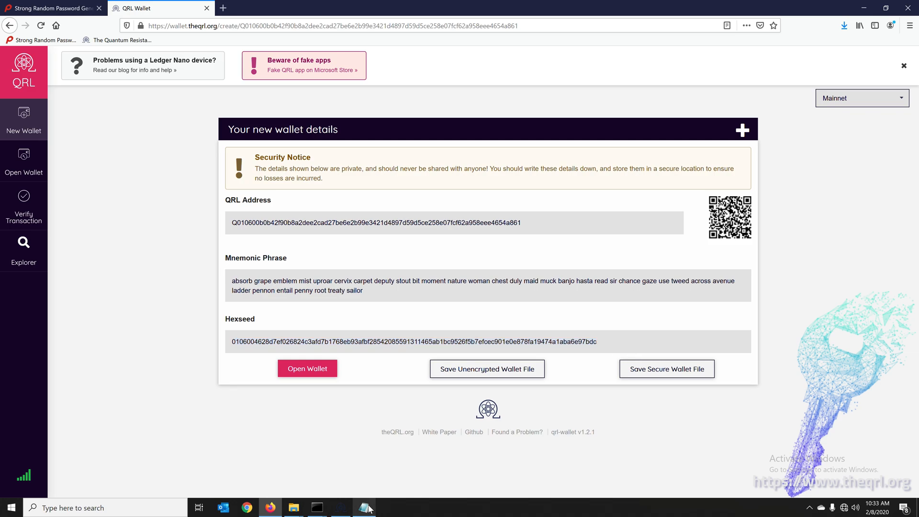
{"action": "left_click", "coordinate": [364, 507]}
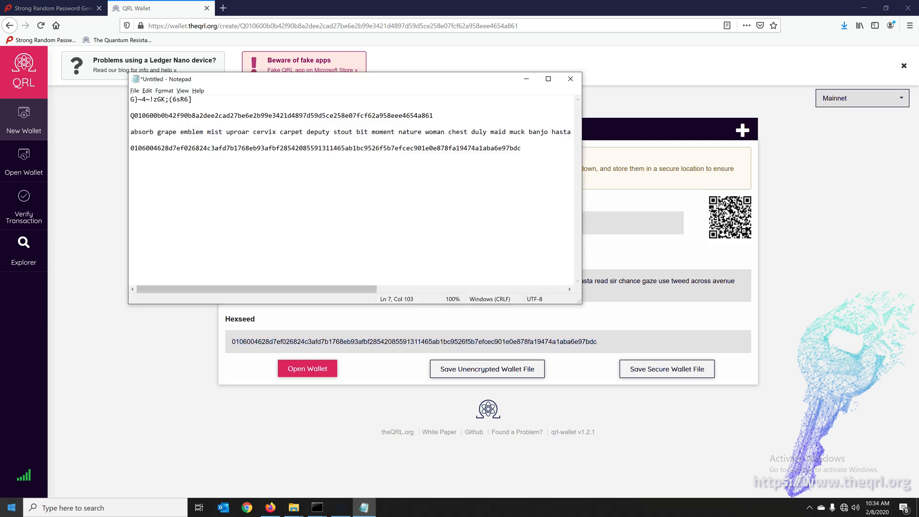
{"action": "left_click", "coordinate": [10, 507]}
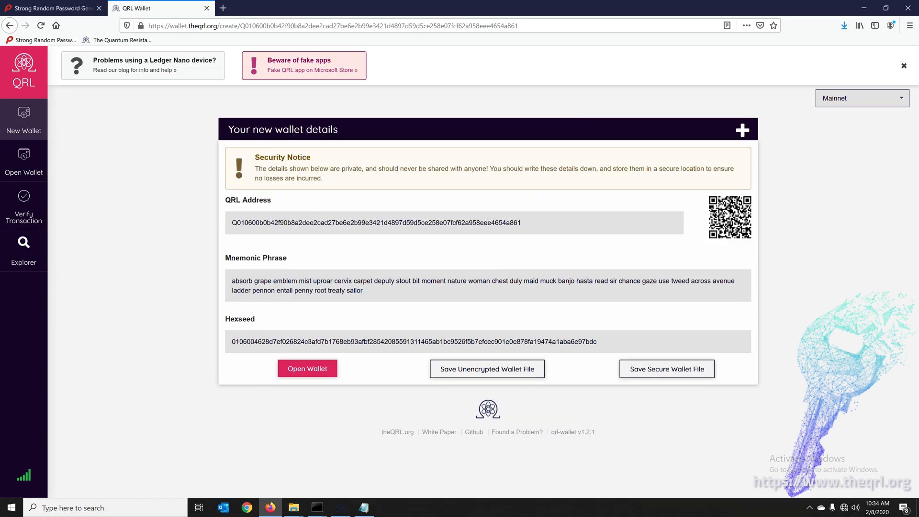
{"action": "mouse_move", "coordinate": [396, 305]}
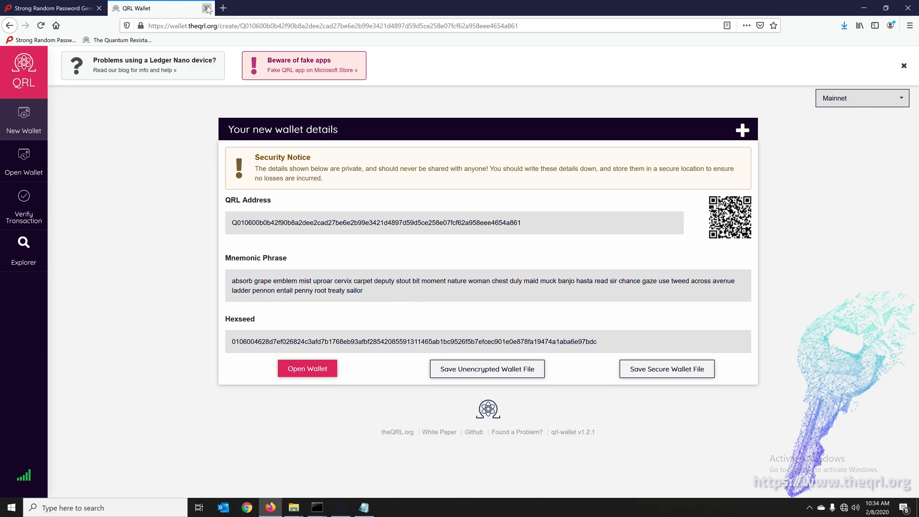
Close the wallet details page and the Downloads folder after confirming wallet.json is there.
{"action": "left_click", "coordinate": [50, 9]}
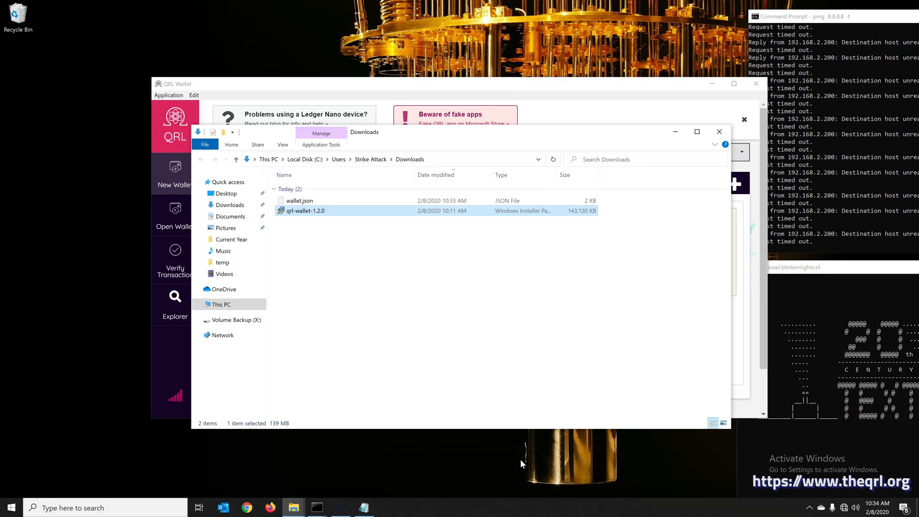
{"action": "mouse_move", "coordinate": [718, 131]}
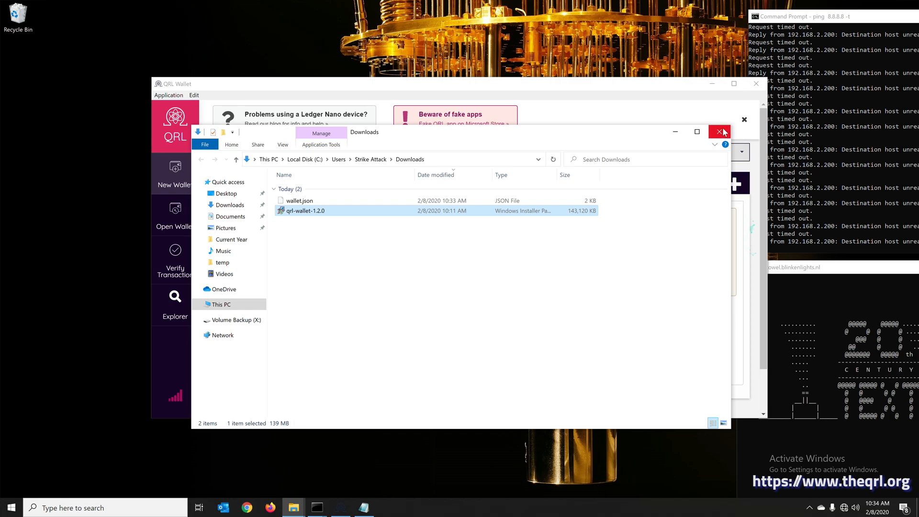
{"action": "left_click", "coordinate": [720, 131]}
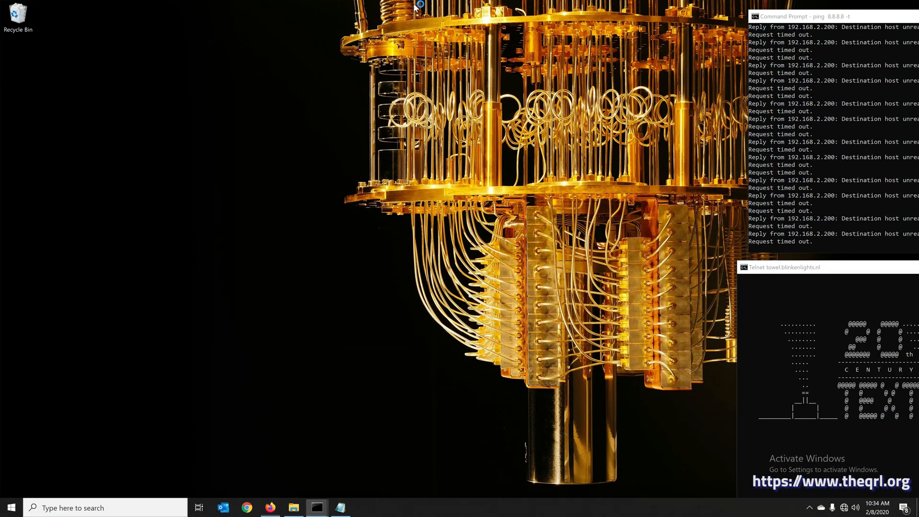
Bring Firefox back up on the theqrl.org home page with its Getting started links.
{"action": "left_click", "coordinate": [270, 507]}
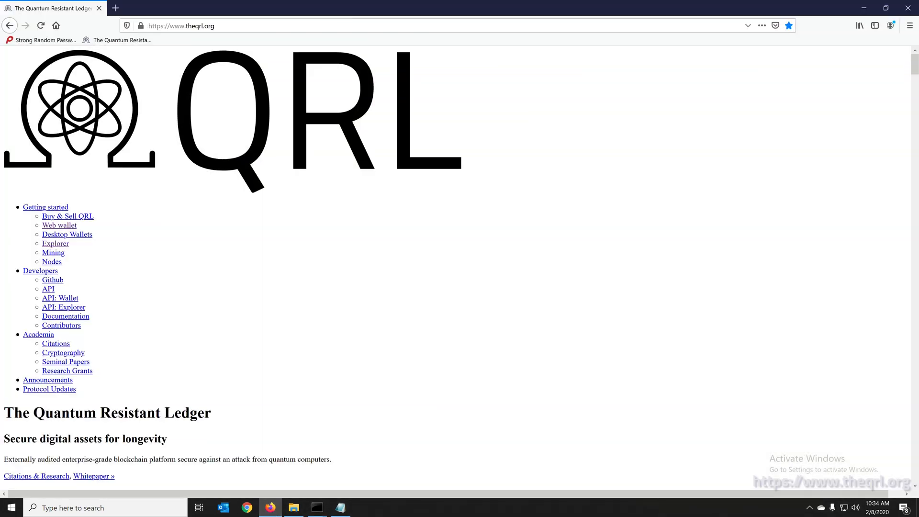
{"action": "mouse_move", "coordinate": [121, 41]}
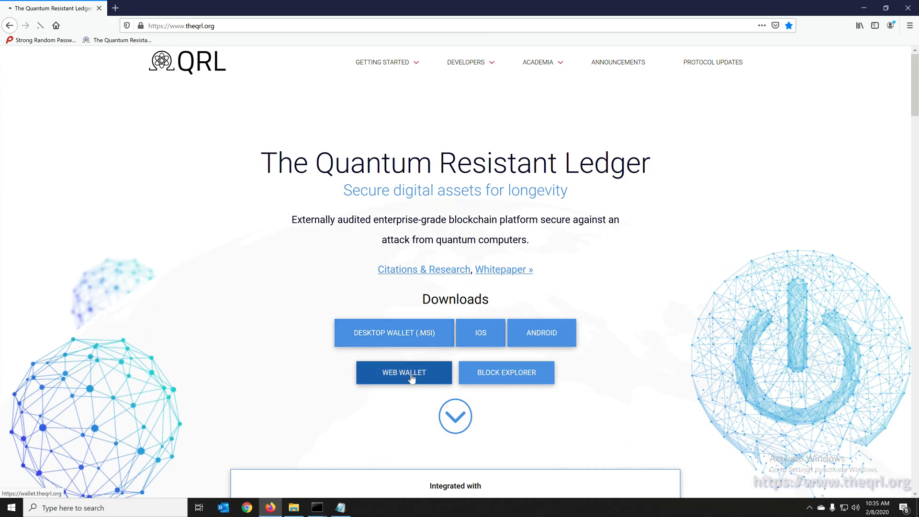
Unlock the web wallet with its mnemonic phrase, check the zero-balance address, then close it.
{"action": "left_click", "coordinate": [403, 372]}
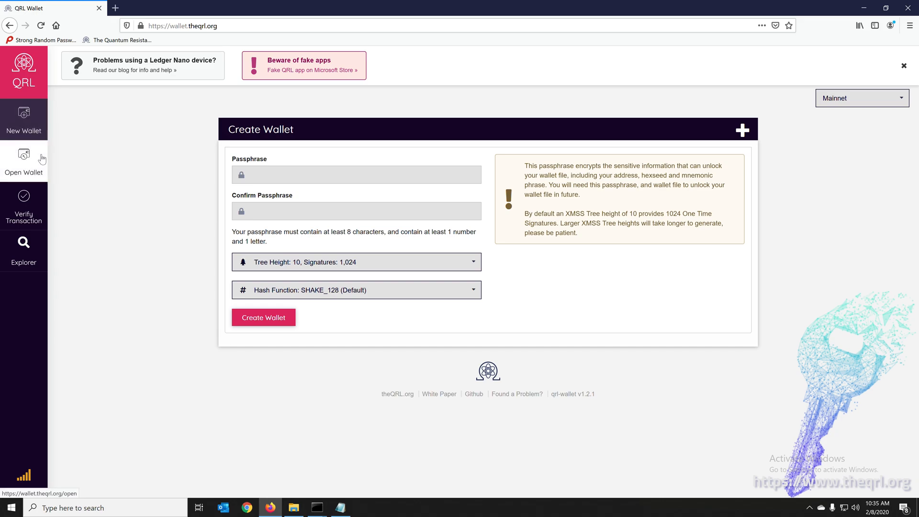
{"action": "mouse_move", "coordinate": [23, 203]}
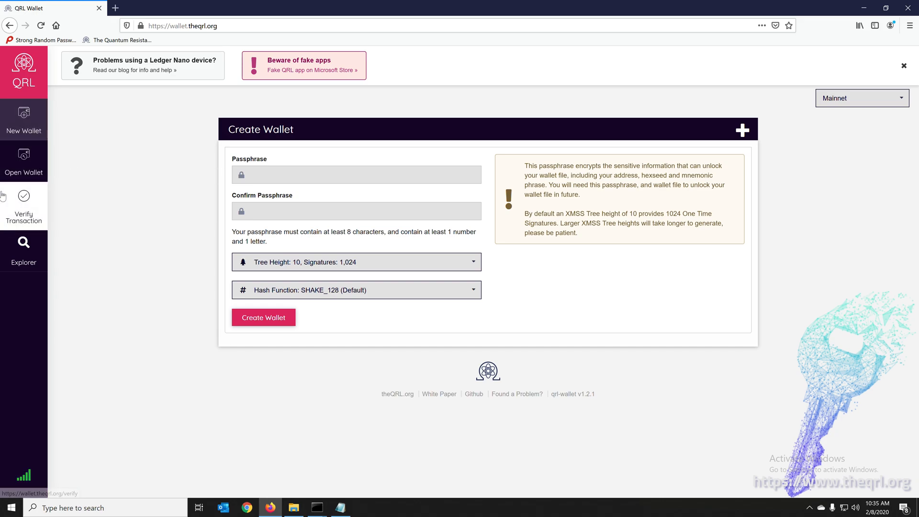
{"action": "left_click", "coordinate": [23, 162]}
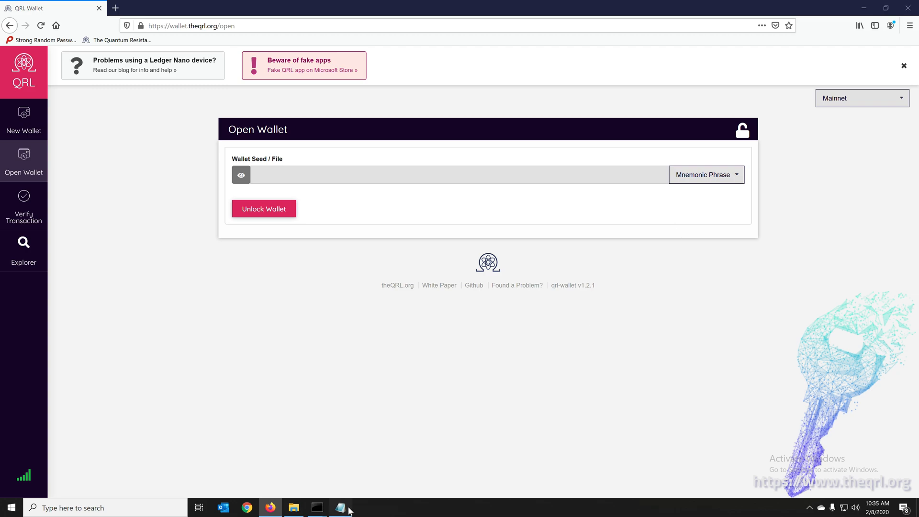
{"action": "left_click", "coordinate": [340, 507]}
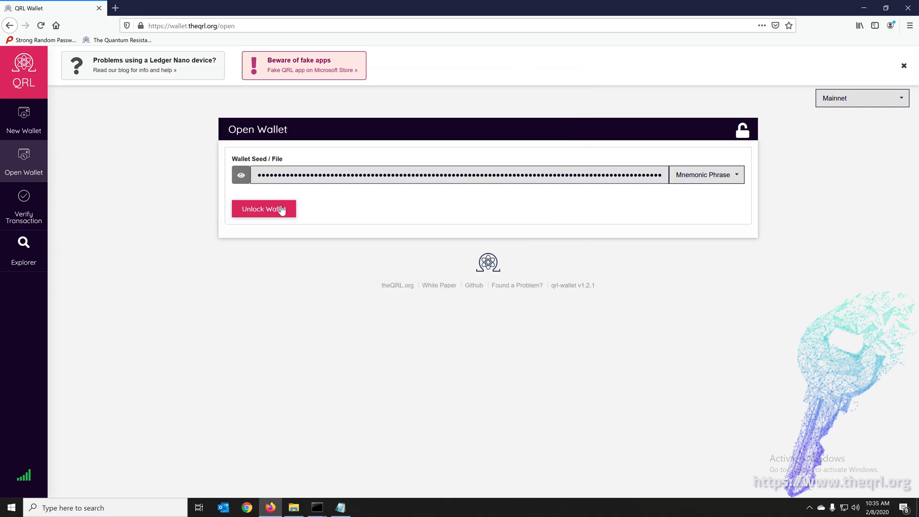
{"action": "left_click", "coordinate": [263, 209]}
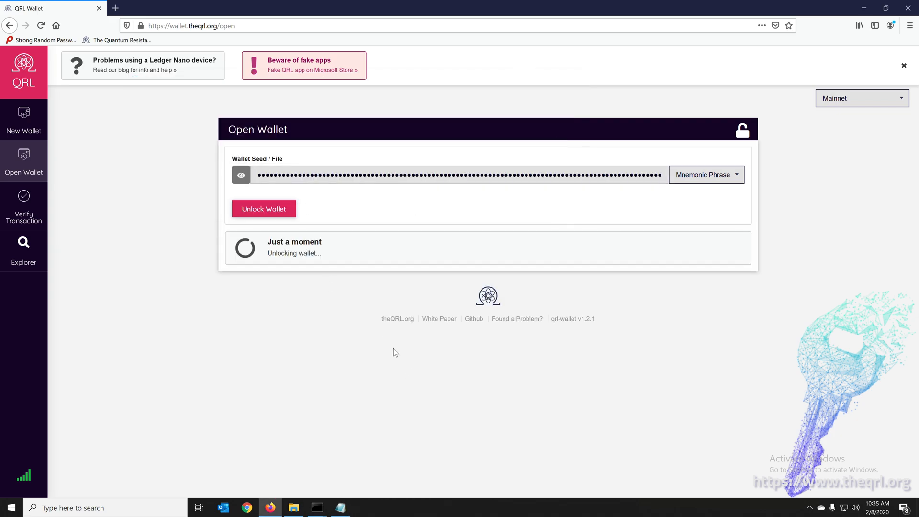
{"action": "left_click", "coordinate": [263, 208]}
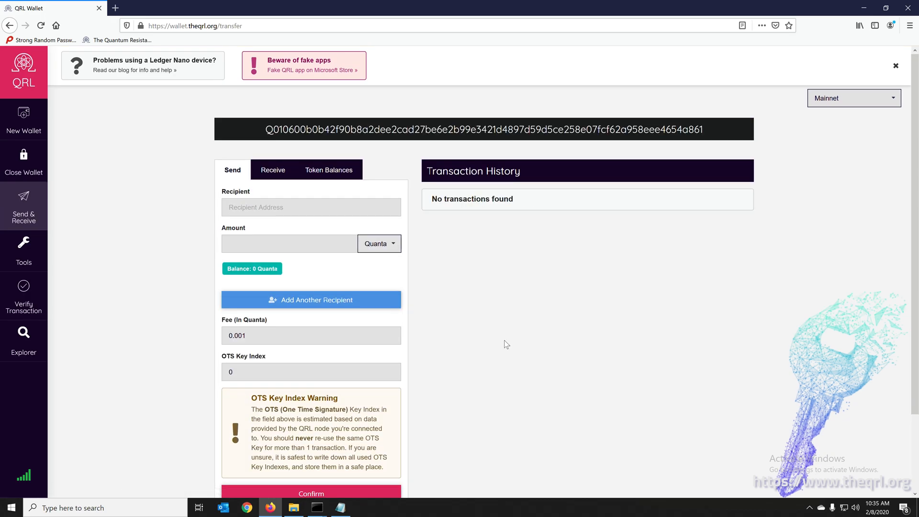
{"action": "mouse_move", "coordinate": [551, 181]}
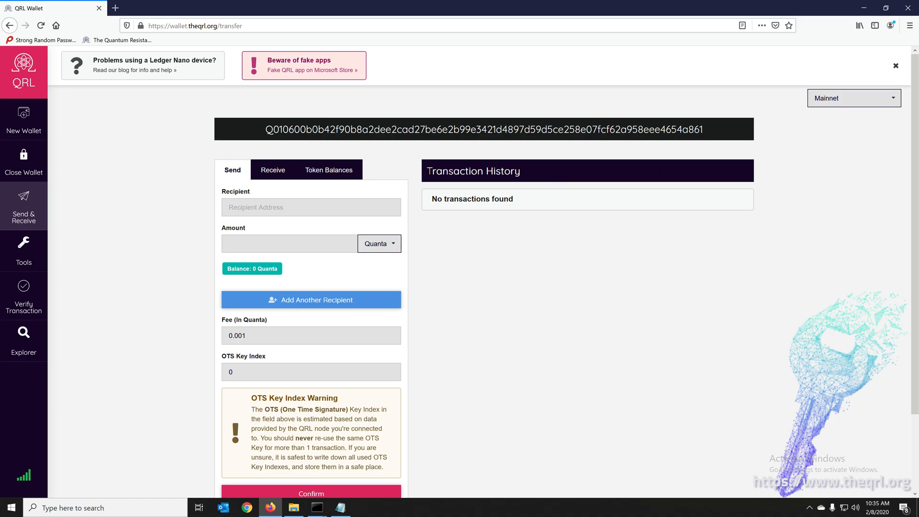
{"action": "left_click", "coordinate": [23, 162]}
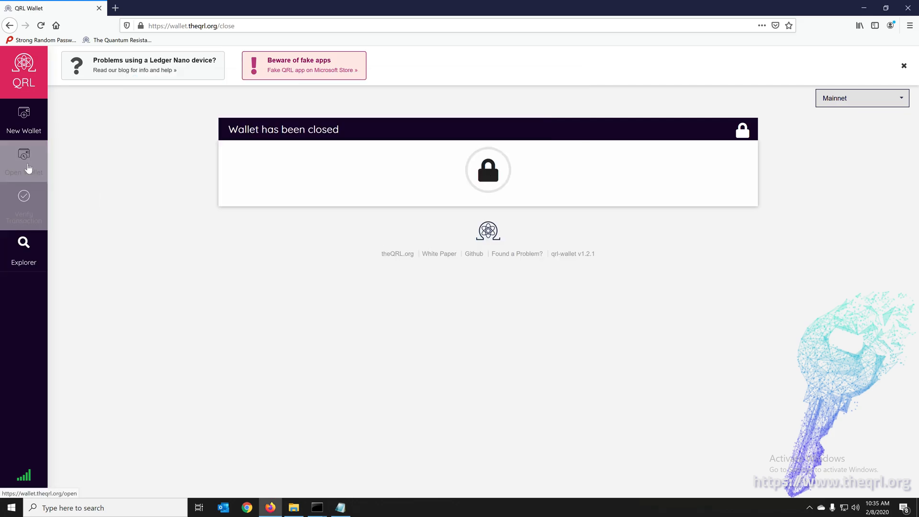
Unlock the wallet using the Hexseed option instead, then close it again.
{"action": "left_click", "coordinate": [23, 161]}
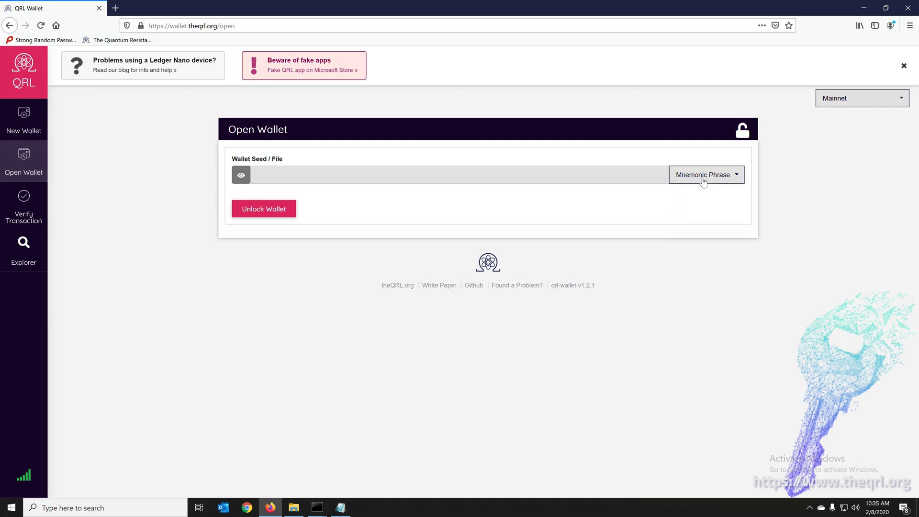
{"action": "left_click", "coordinate": [706, 174]}
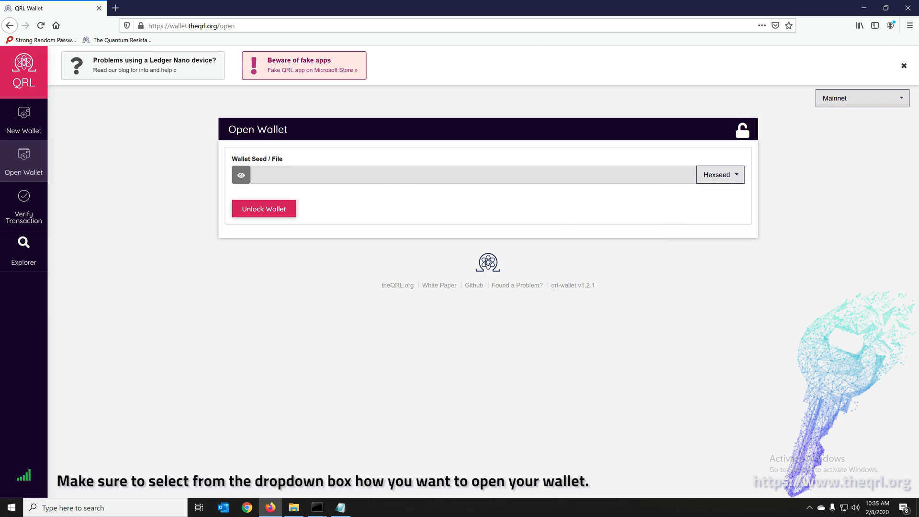
{"action": "left_click", "coordinate": [263, 209]}
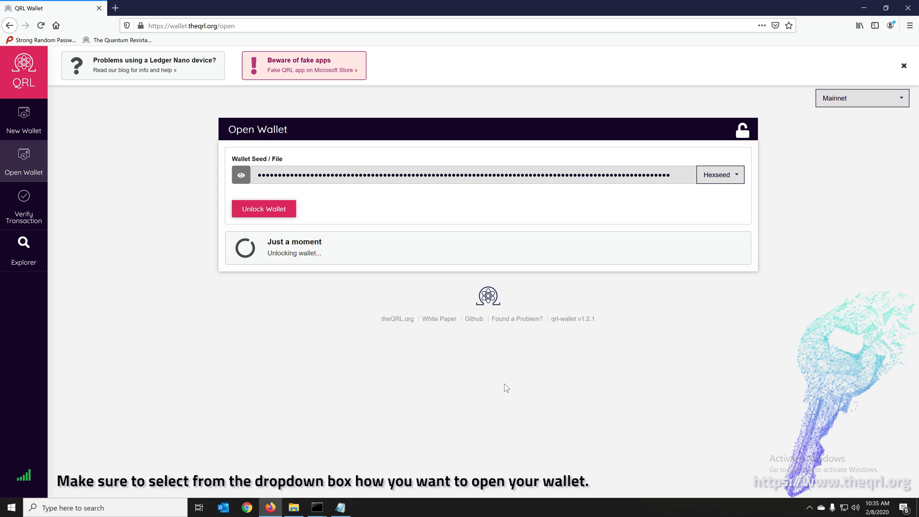
{"action": "mouse_move", "coordinate": [420, 414]}
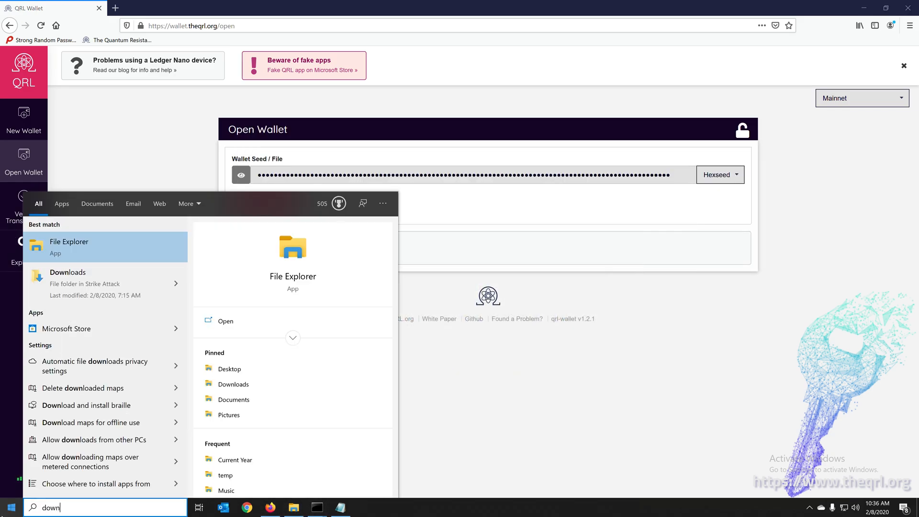
{"action": "left_click", "coordinate": [69, 241]}
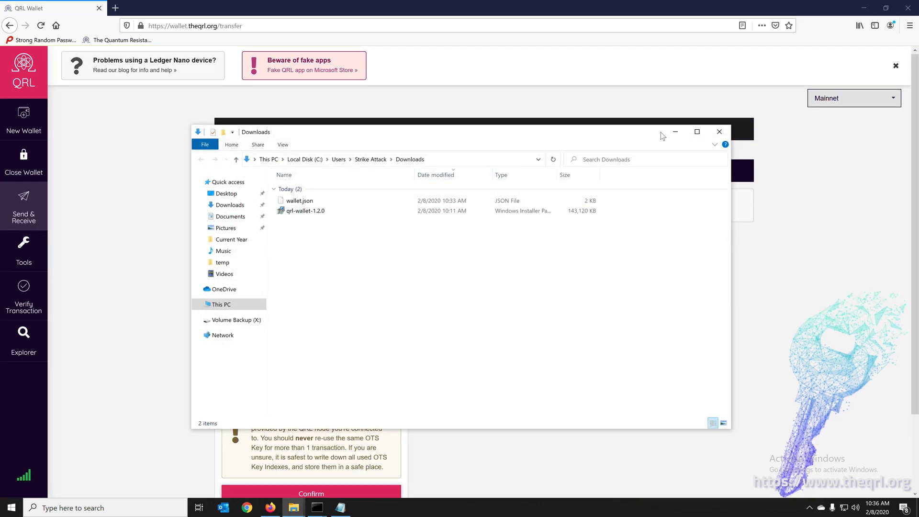
{"action": "left_click", "coordinate": [23, 162]}
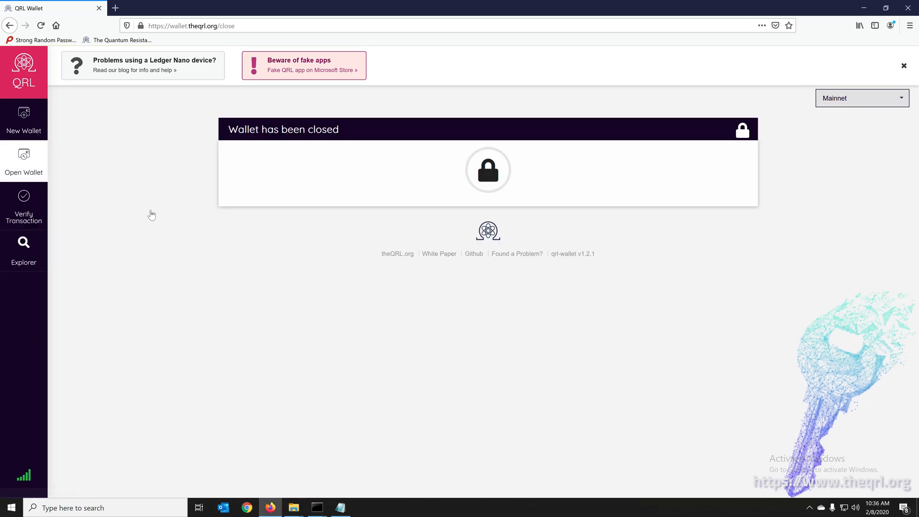
{"action": "mouse_move", "coordinate": [4, 312]}
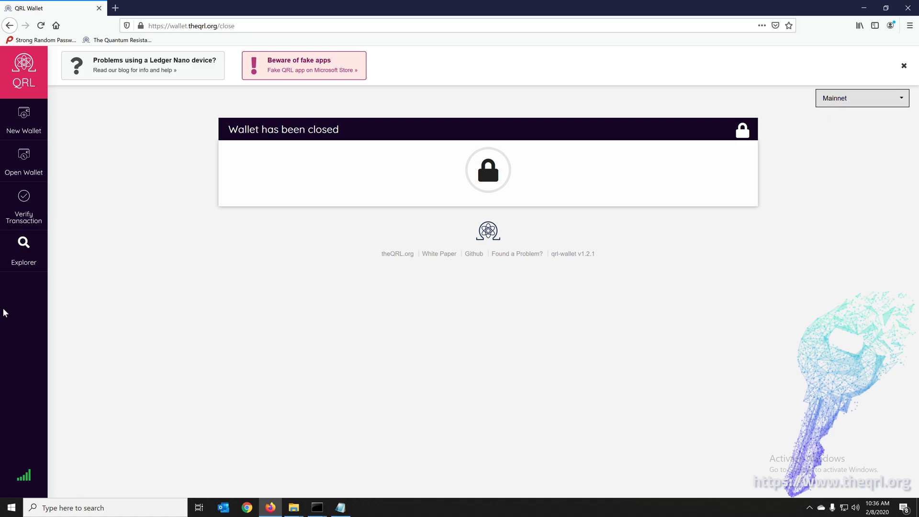
Choose the Wallet File option and load wallet.json from the Downloads folder.
{"action": "left_click", "coordinate": [23, 161]}
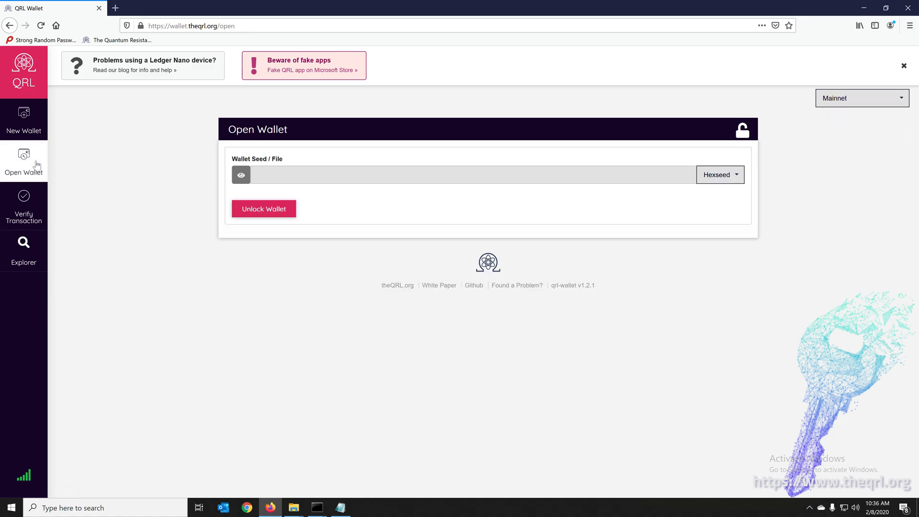
{"action": "left_click", "coordinate": [719, 174]}
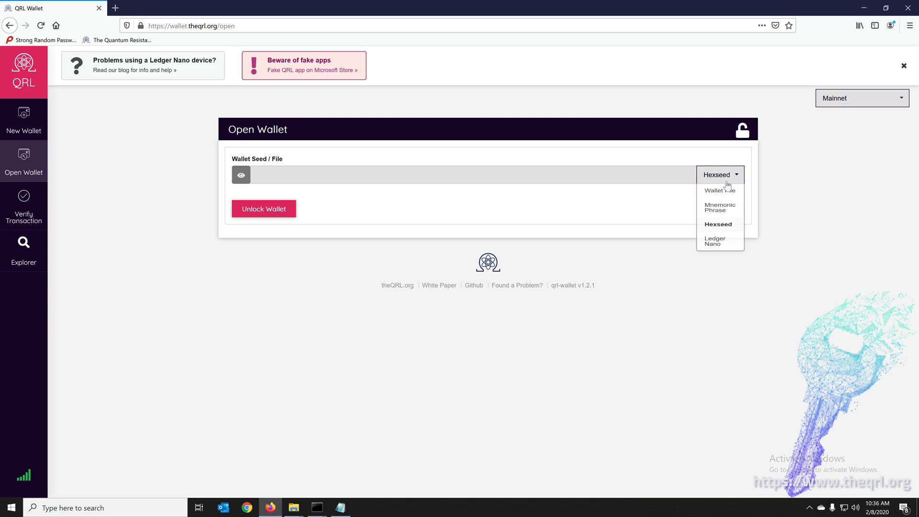
{"action": "left_click", "coordinate": [718, 190]}
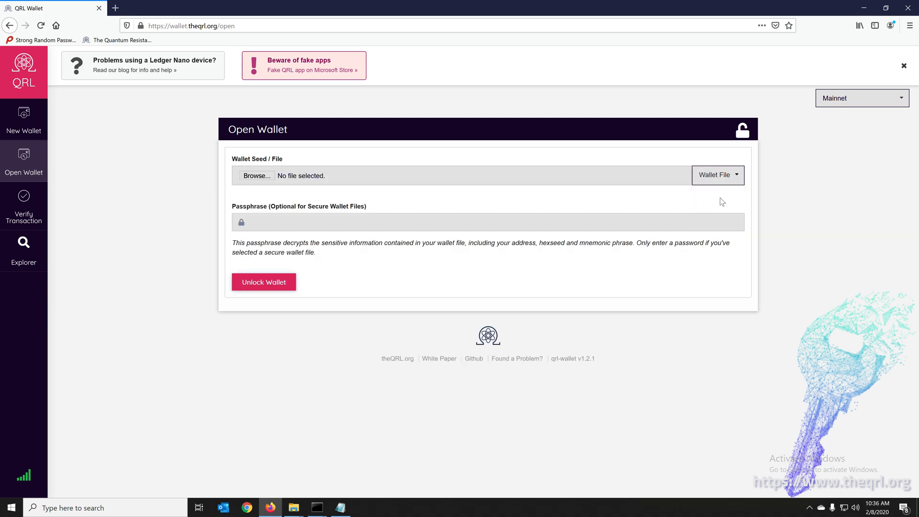
{"action": "mouse_move", "coordinate": [259, 185]}
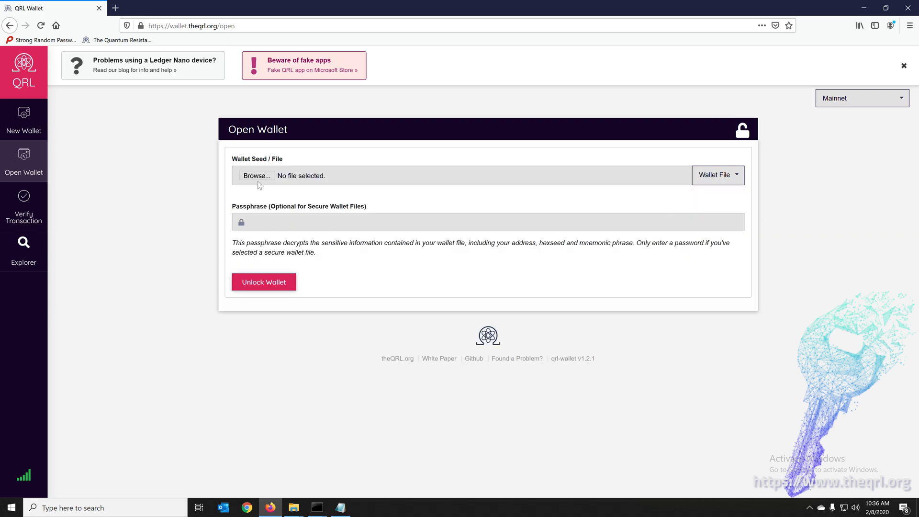
{"action": "left_click", "coordinate": [257, 176]}
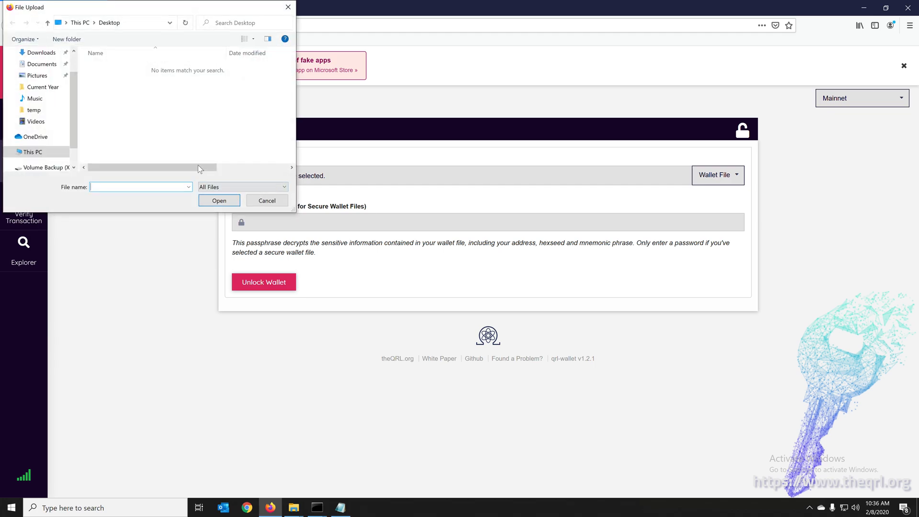
{"action": "mouse_move", "coordinate": [132, 22]}
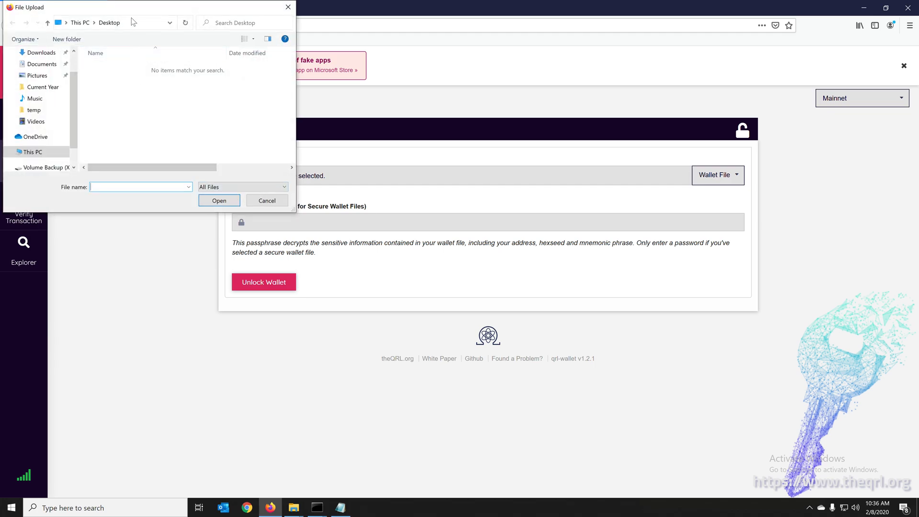
{"action": "type", "text": "downloa"}
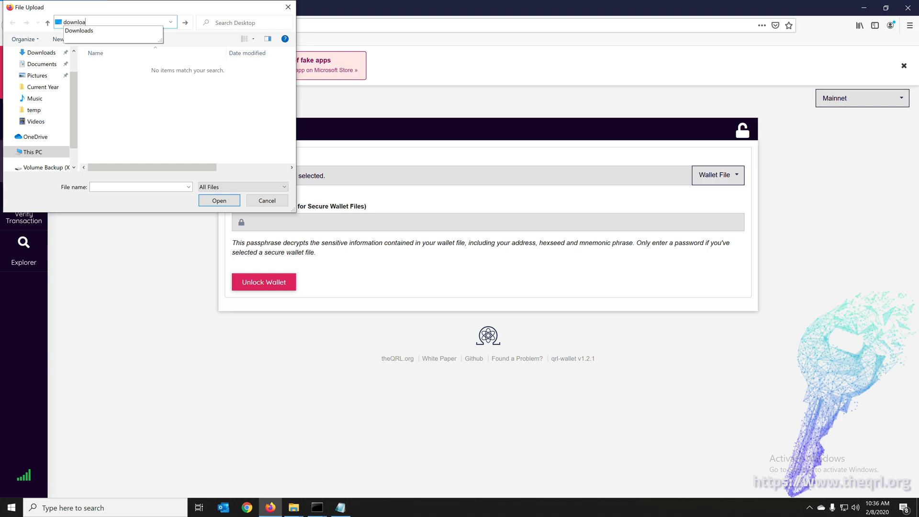
{"action": "left_click", "coordinate": [79, 30]}
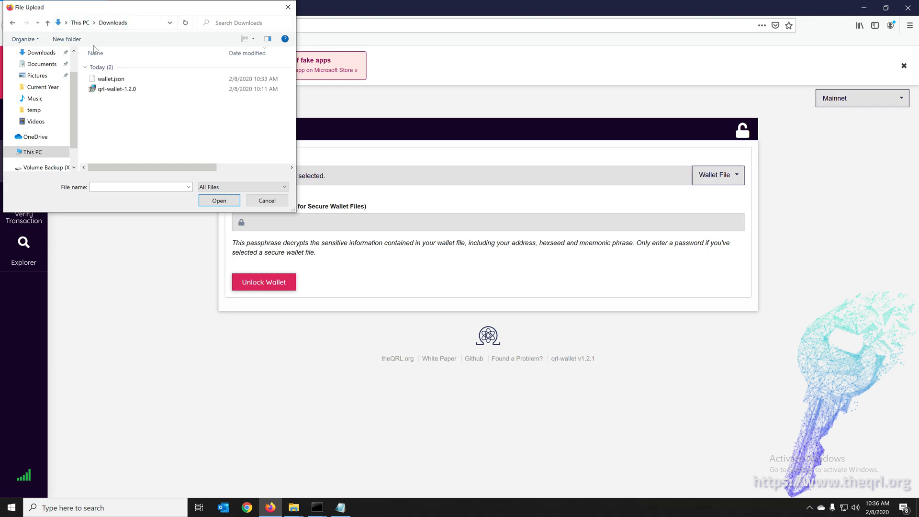
{"action": "left_click", "coordinate": [218, 200]}
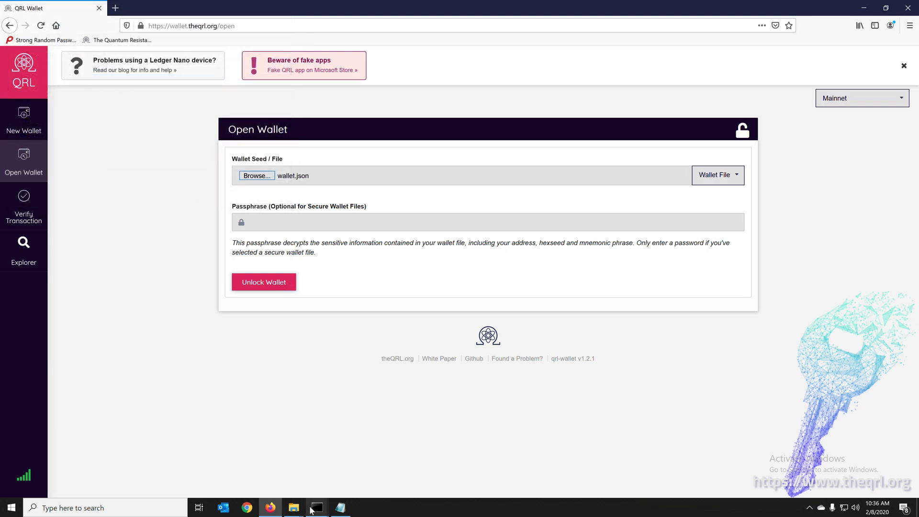
Enter the passphrase from the notes and view the wallet's address, zero balance and empty history.
{"action": "left_click", "coordinate": [339, 507]}
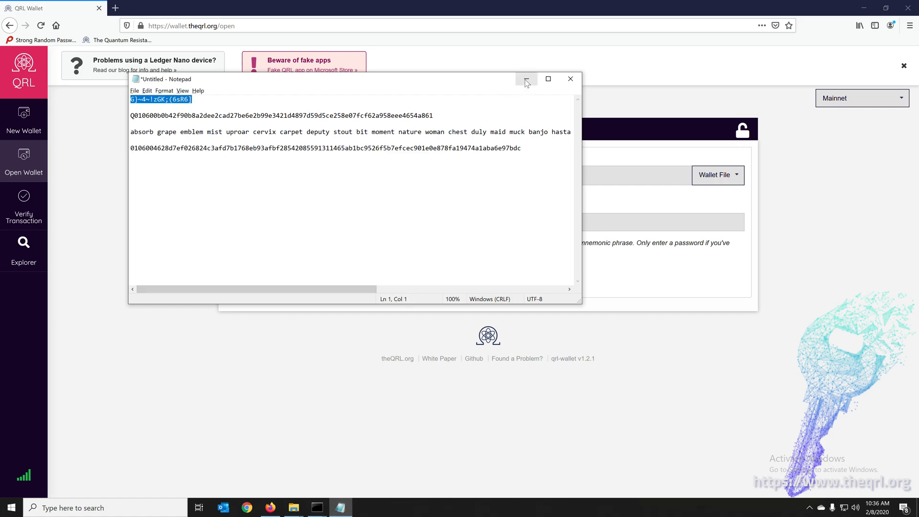
{"action": "left_click", "coordinate": [263, 281]}
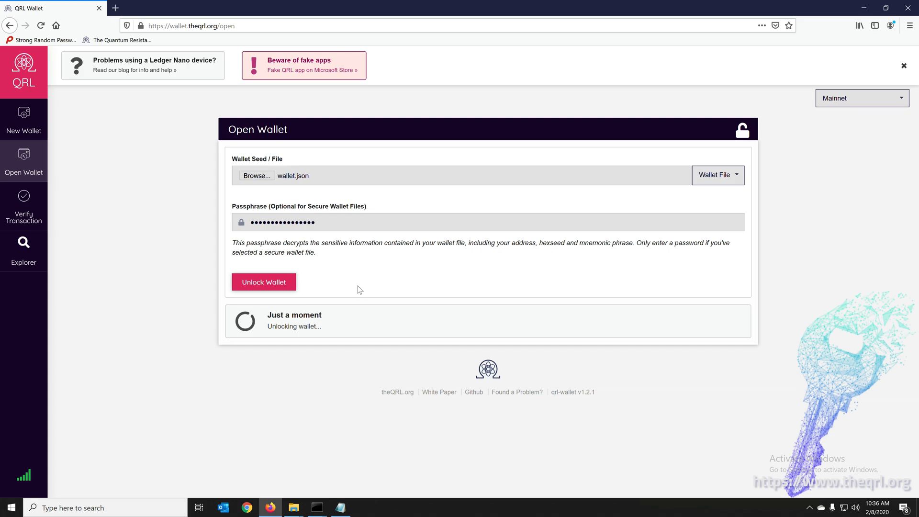
{"action": "mouse_move", "coordinate": [431, 270]}
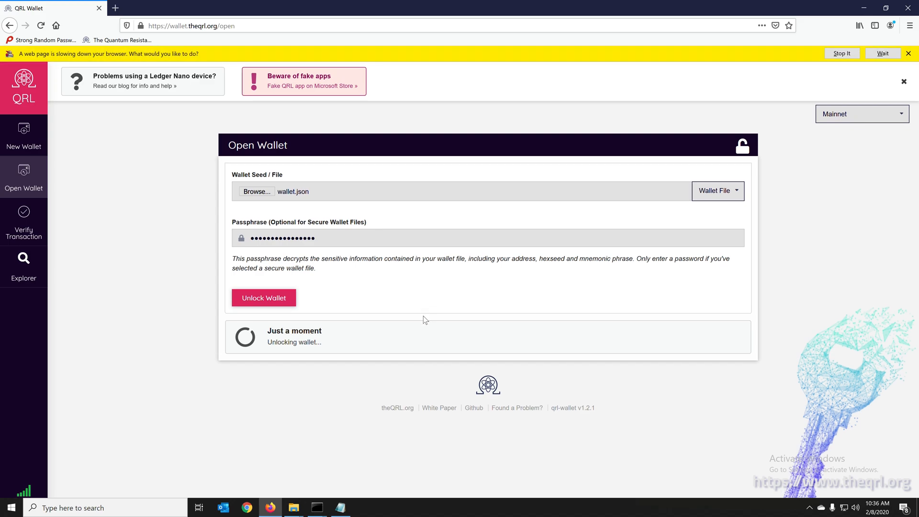
{"action": "left_click", "coordinate": [263, 298]}
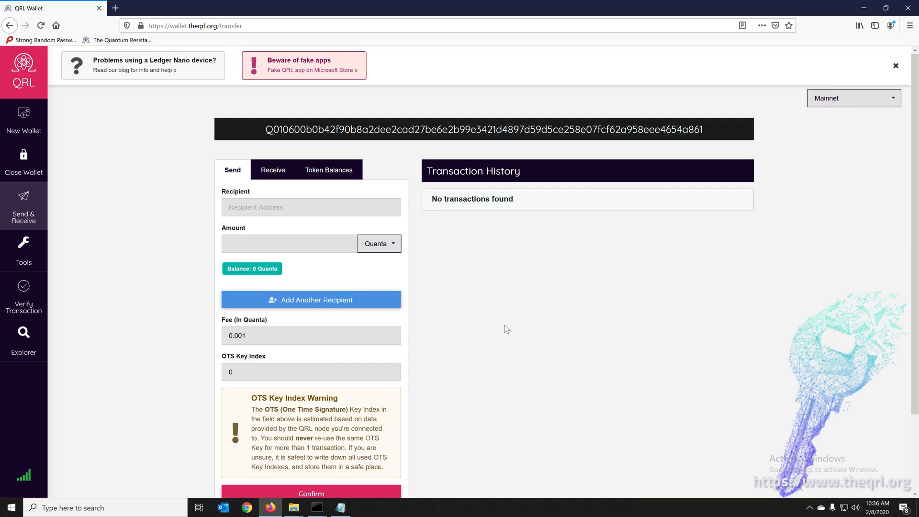
{"action": "mouse_move", "coordinate": [427, 270]}
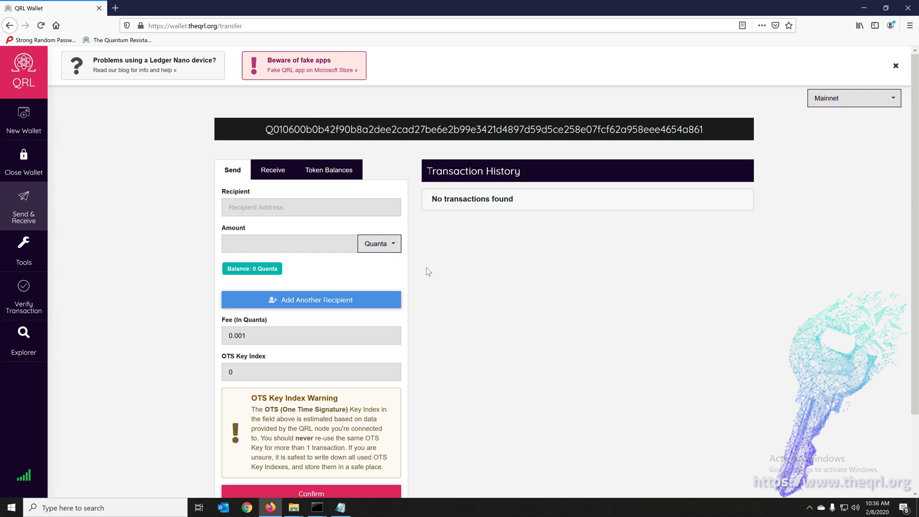
{"action": "mouse_move", "coordinate": [23, 296]}
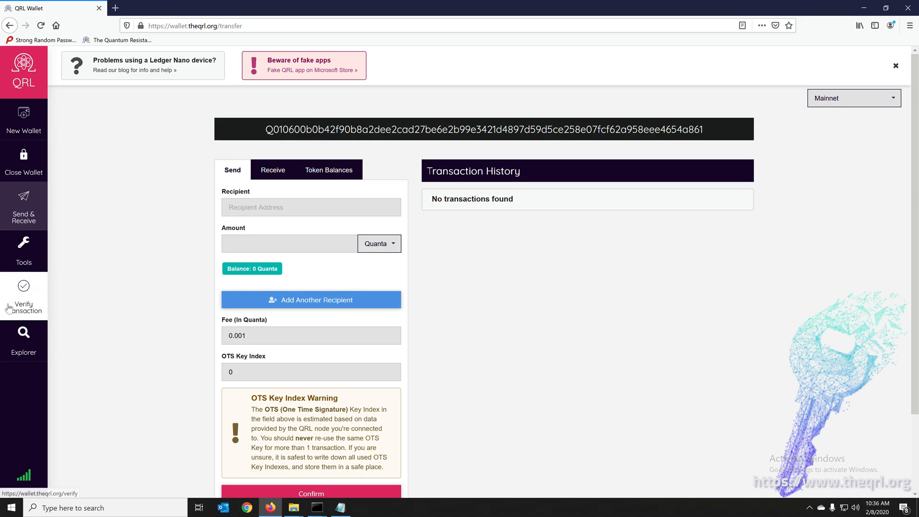
Close the wallet, return to the Open Wallet page and check the address in QRL Block Explorer.
{"action": "left_click", "coordinate": [23, 163]}
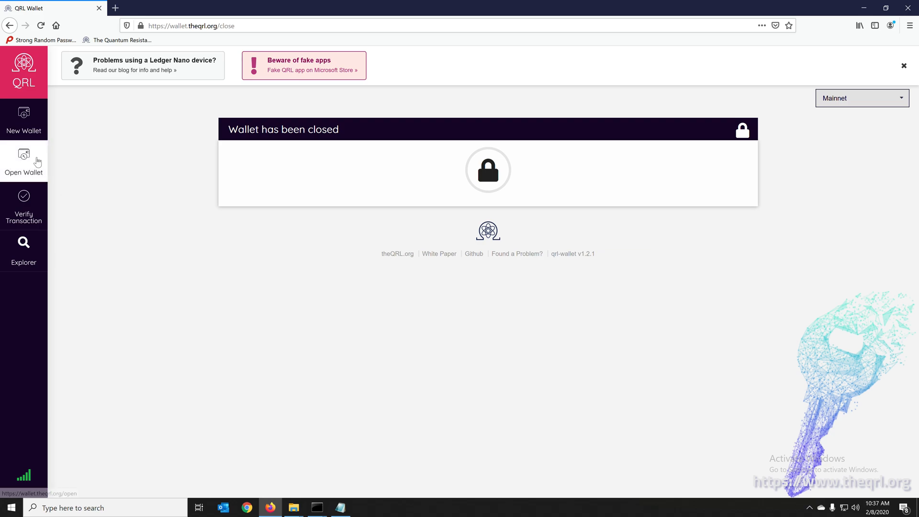
{"action": "left_click", "coordinate": [23, 163]}
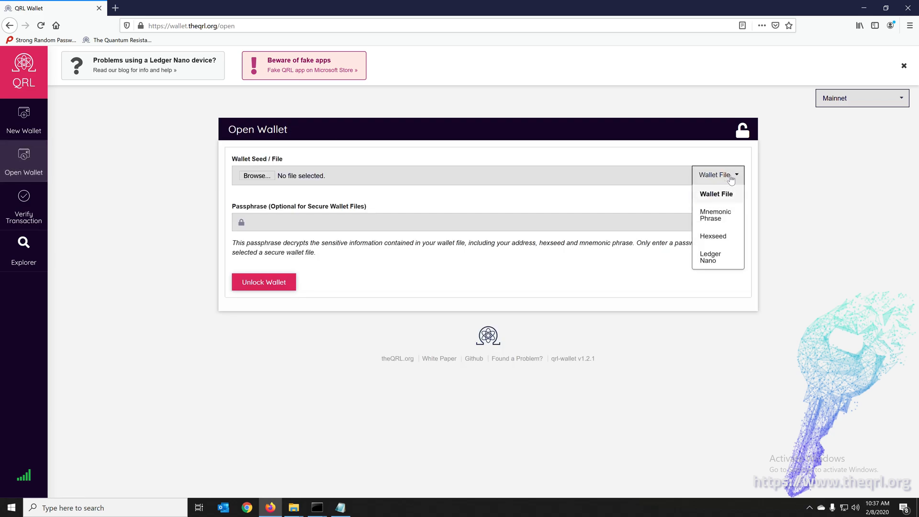
{"action": "mouse_move", "coordinate": [726, 264]}
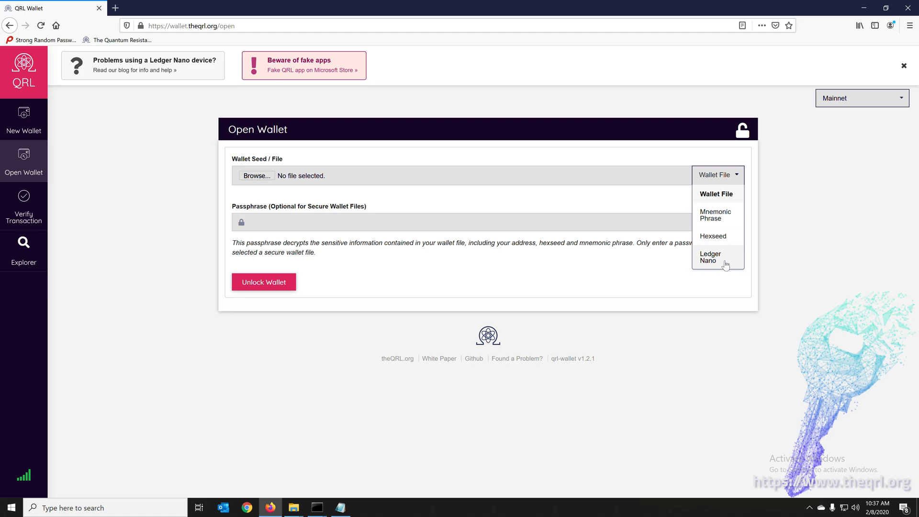
{"action": "left_click", "coordinate": [557, 320]}
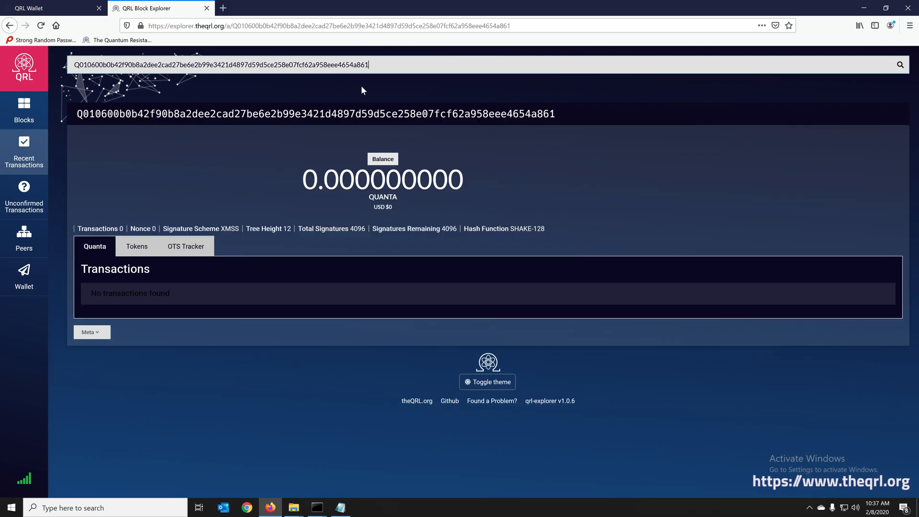
{"action": "mouse_move", "coordinate": [186, 249]}
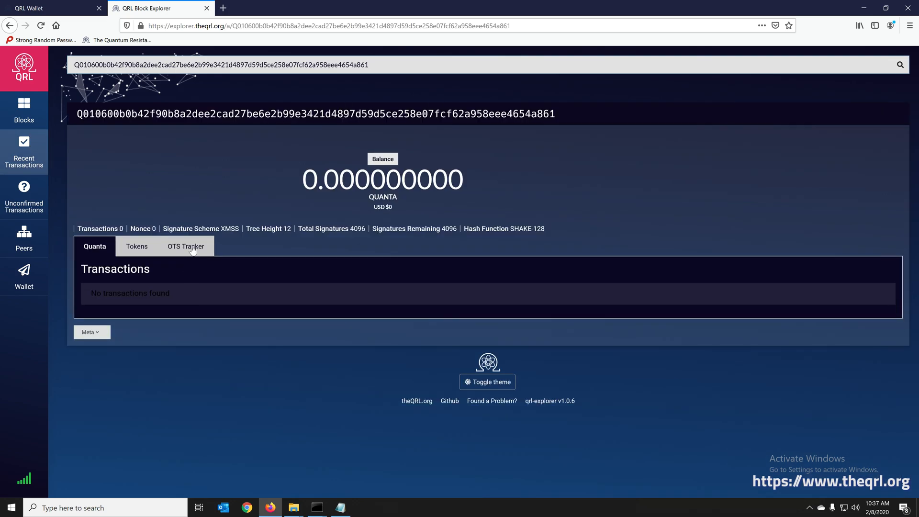
Show the OTS Tracker grid with all signature indexes unused, then bring the wallet notes back.
{"action": "left_click", "coordinate": [185, 246]}
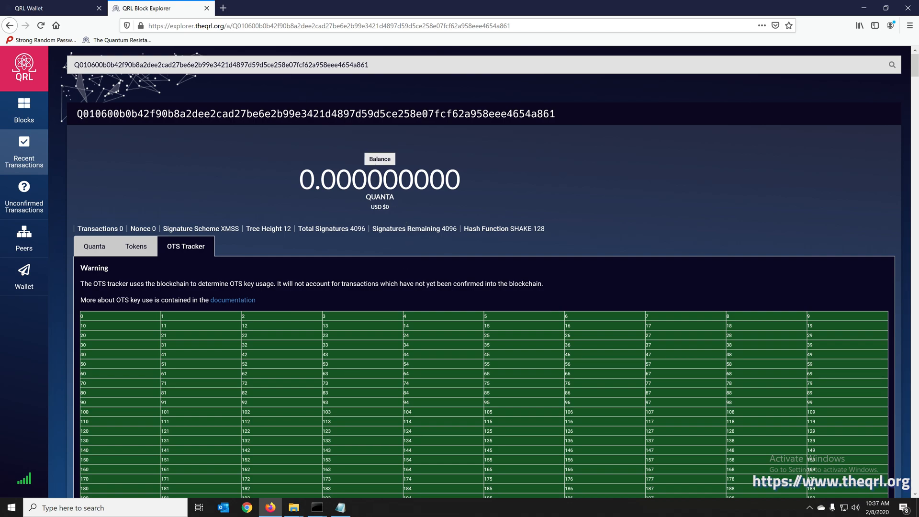
{"action": "left_click", "coordinate": [339, 507]}
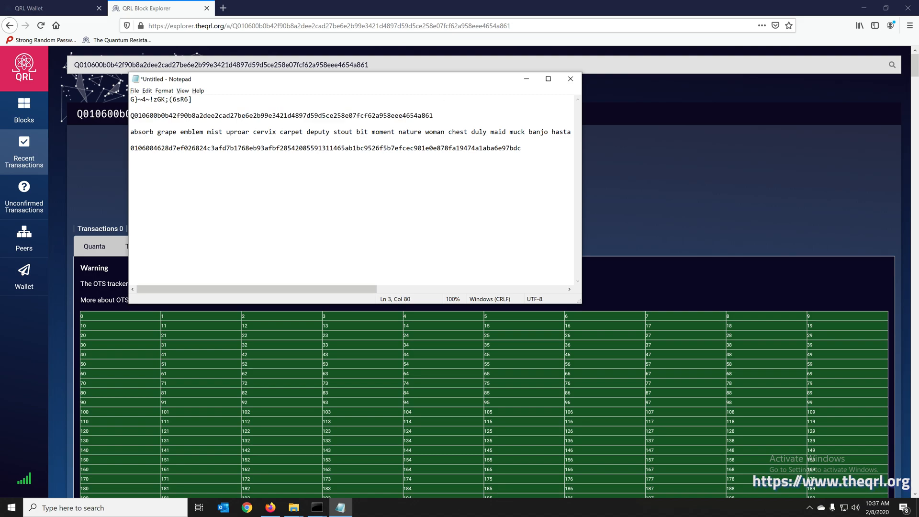
Label the address 'Public' and group the mnemonic, password and hexseed under 'Private'.
{"action": "triple_click", "coordinate": [281, 116]}
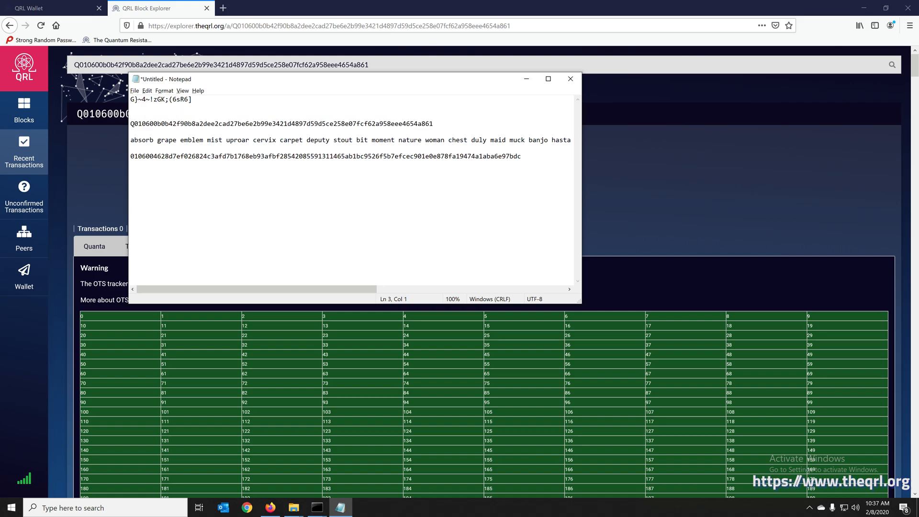
{"action": "type", "text": "Private"}
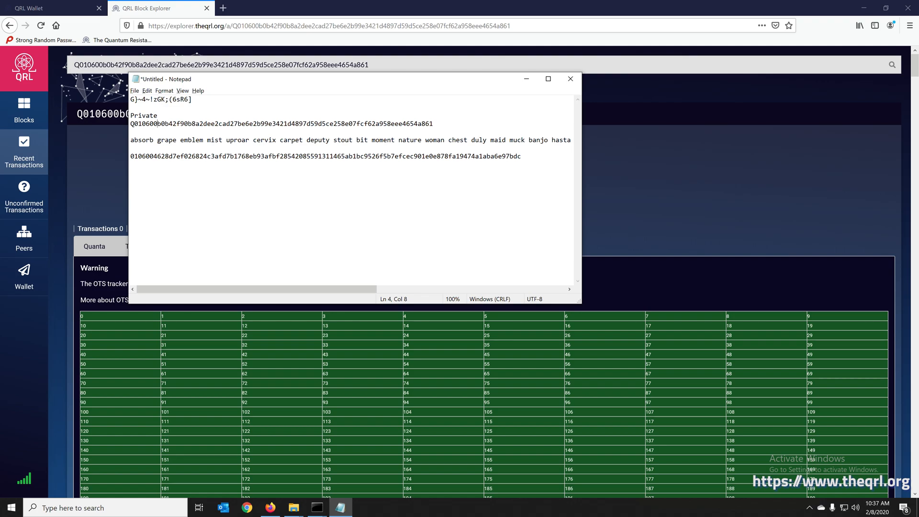
{"action": "double_click", "coordinate": [143, 115]}
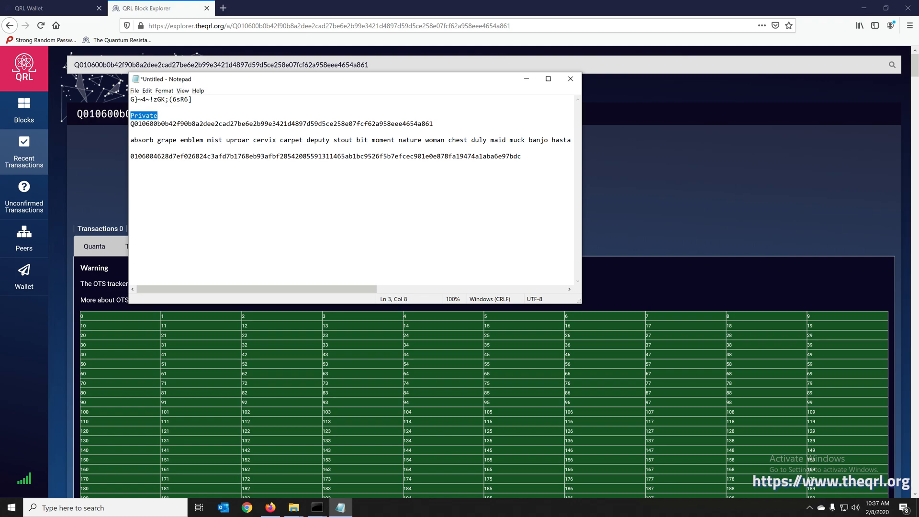
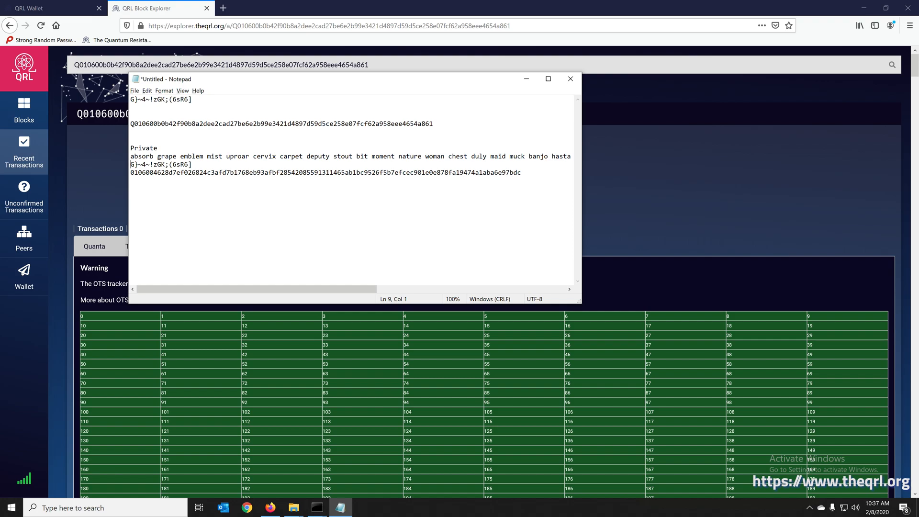
{"action": "triple_click", "coordinate": [158, 99]}
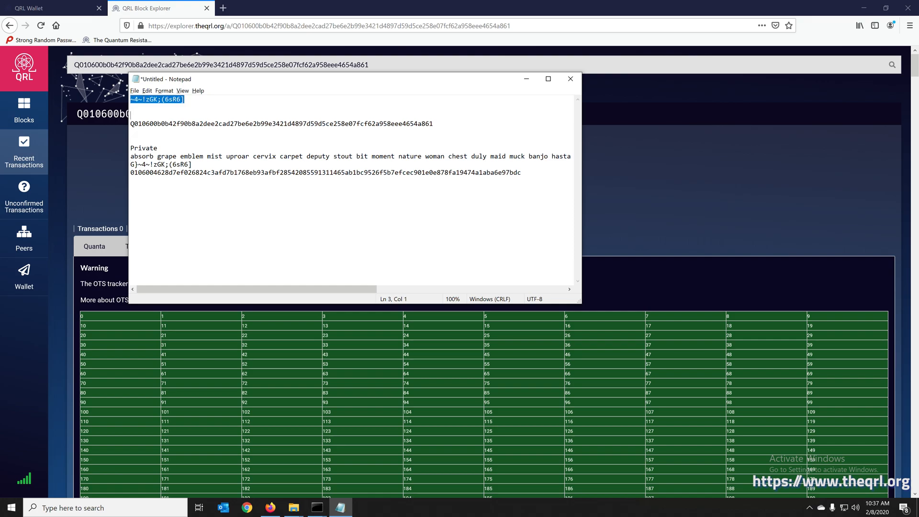
{"action": "type", "text": "Public"}
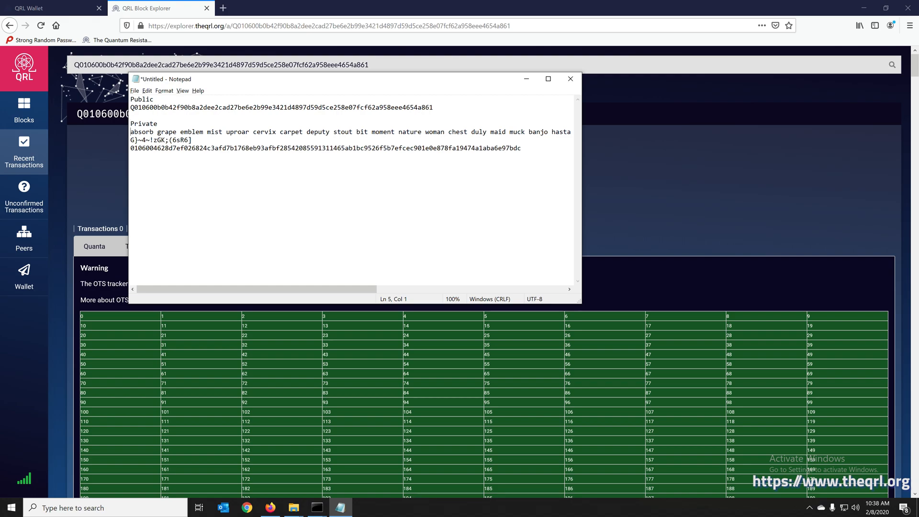
{"action": "left_click_drag", "start_coordinate": [131, 123], "coordinate": [521, 147]}
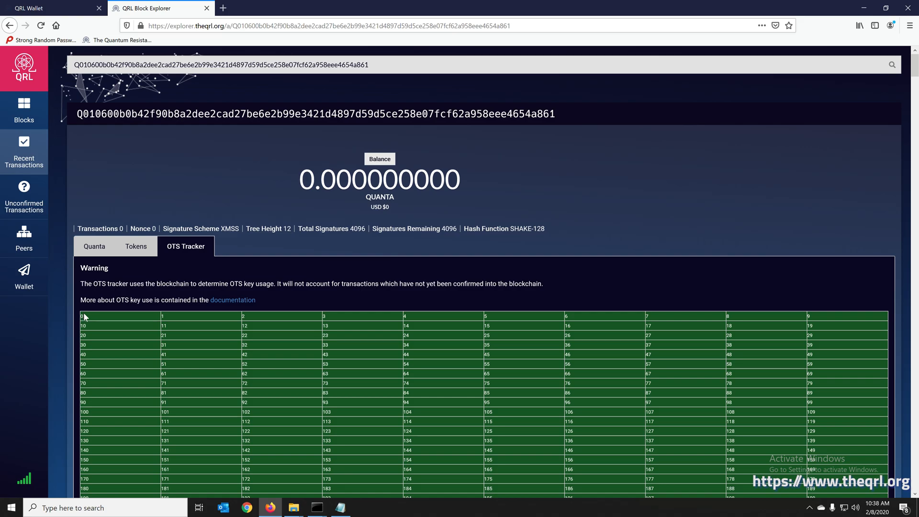
{"action": "mouse_move", "coordinate": [914, 162]}
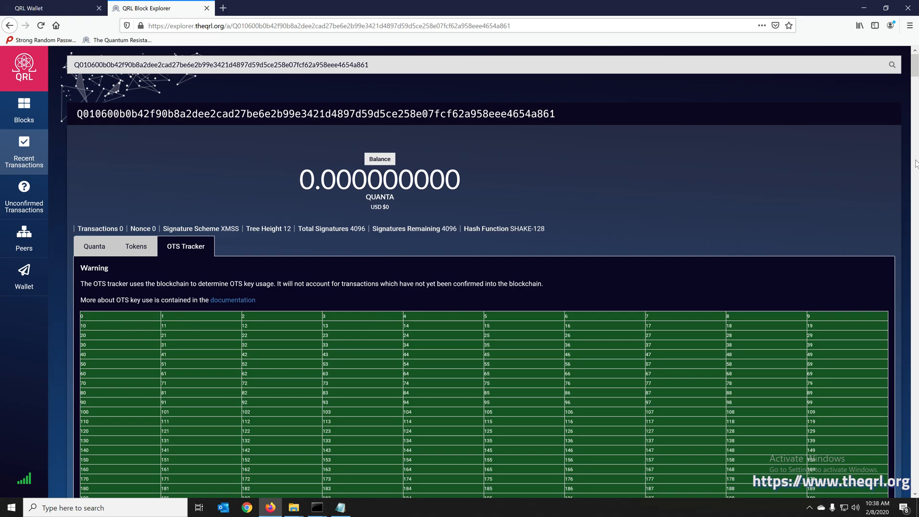
{"action": "scroll", "scroll_direction": "down", "scroll_amount": 3}
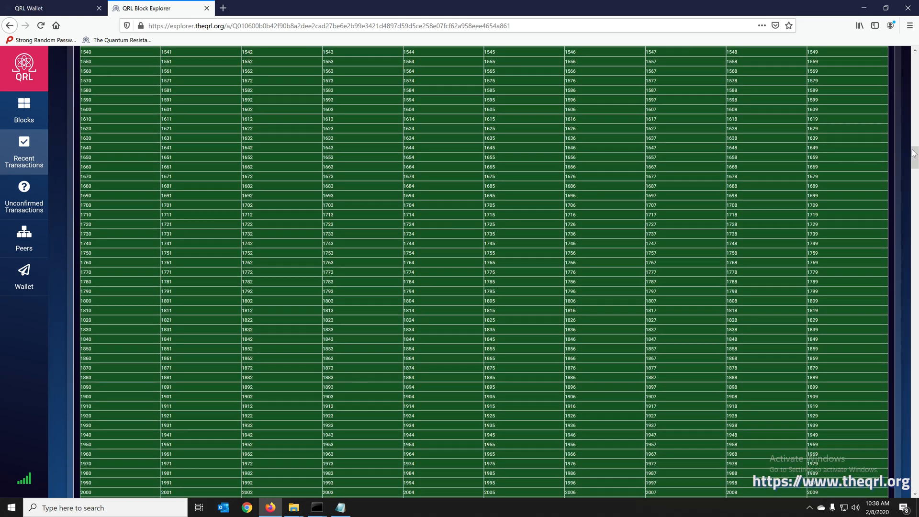
{"action": "scroll", "scroll_direction": "down", "scroll_amount": 3}
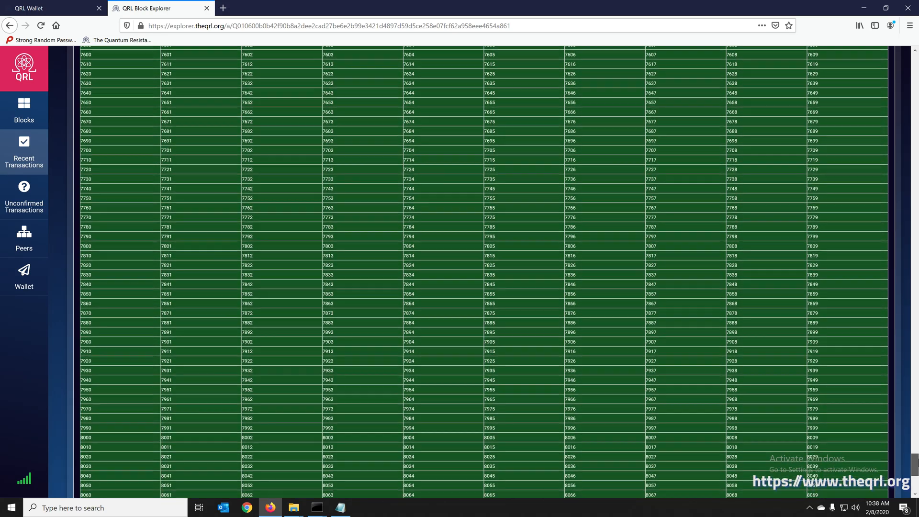
{"action": "scroll", "scroll_direction": "up", "scroll_amount": 3}
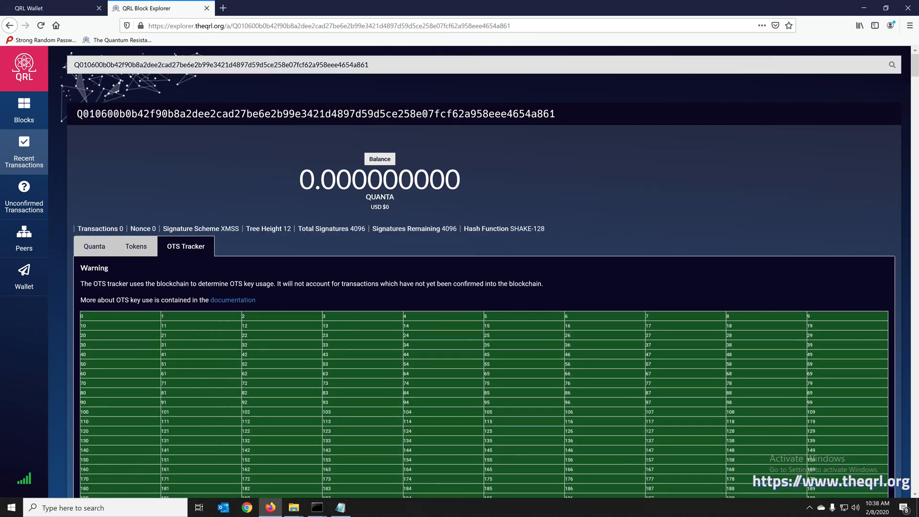
{"action": "mouse_move", "coordinate": [90, 316]}
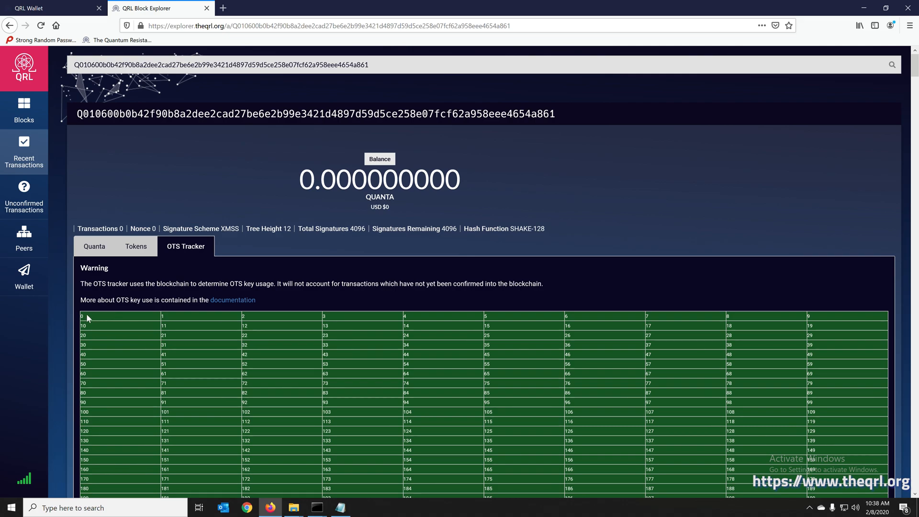
{"action": "mouse_move", "coordinate": [204, 321]}
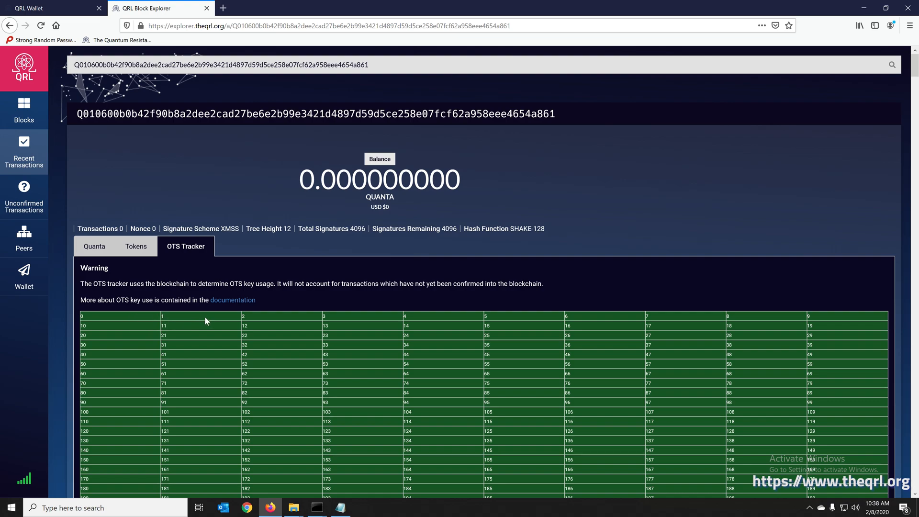
{"action": "mouse_move", "coordinate": [516, 319]}
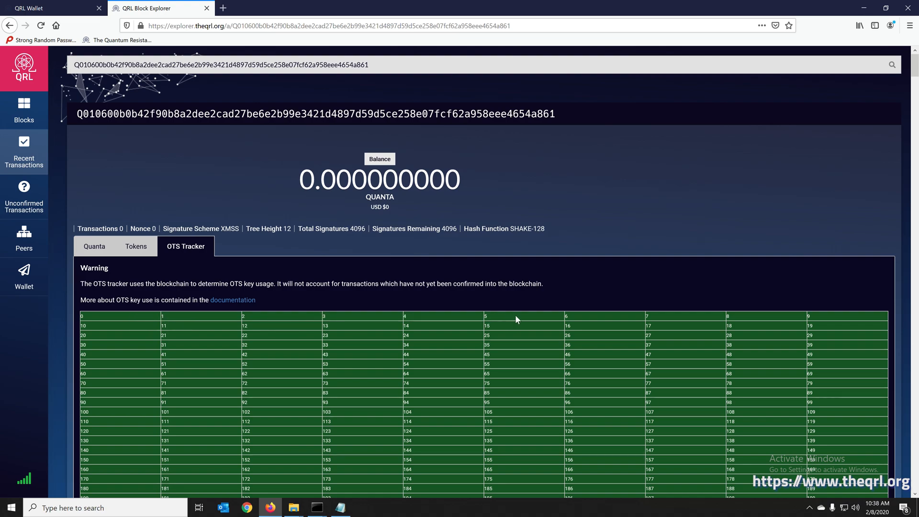
{"action": "mouse_move", "coordinate": [517, 376]}
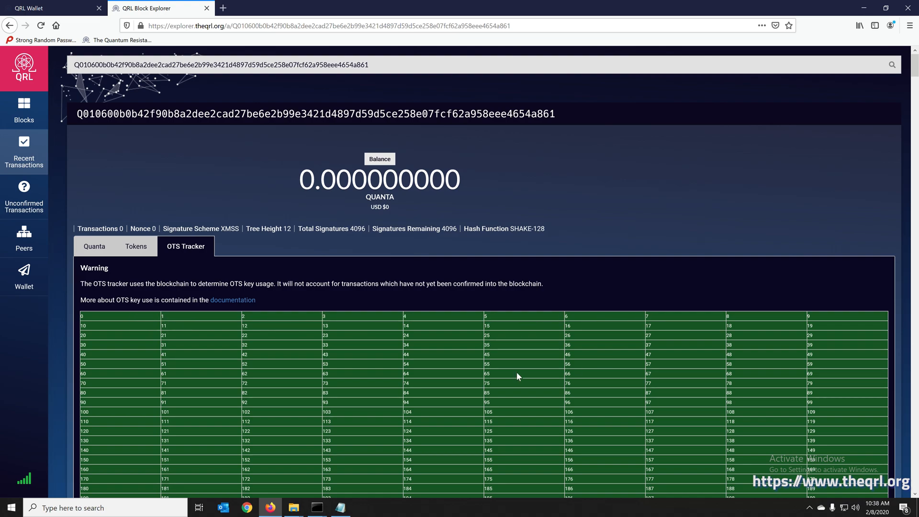
{"action": "mouse_move", "coordinate": [241, 487]}
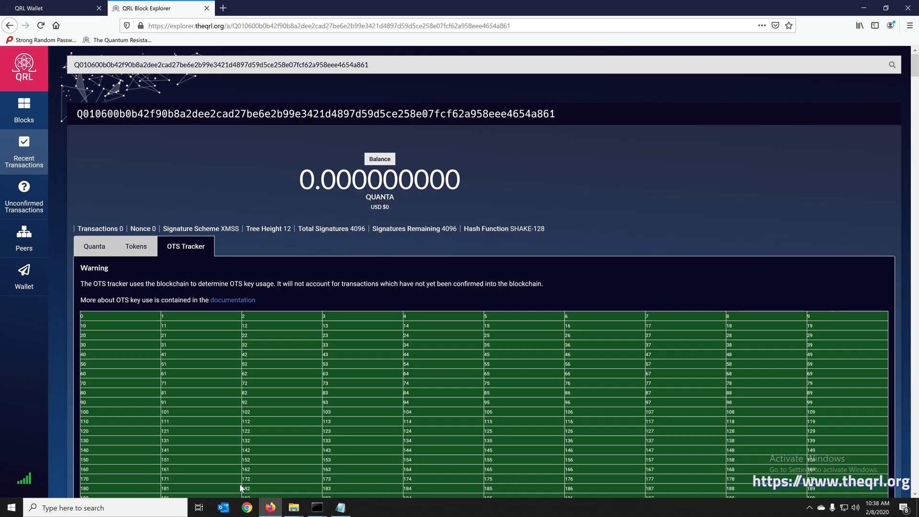
{"action": "mouse_move", "coordinate": [442, 404]}
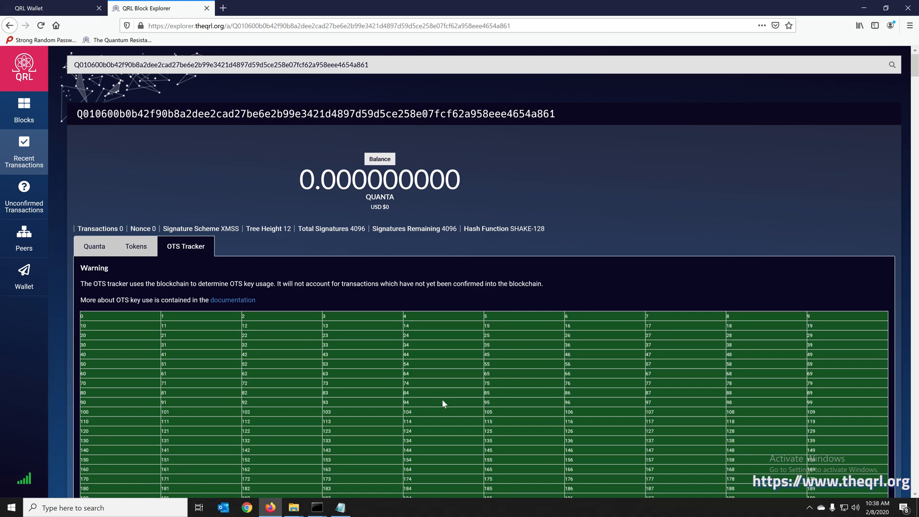